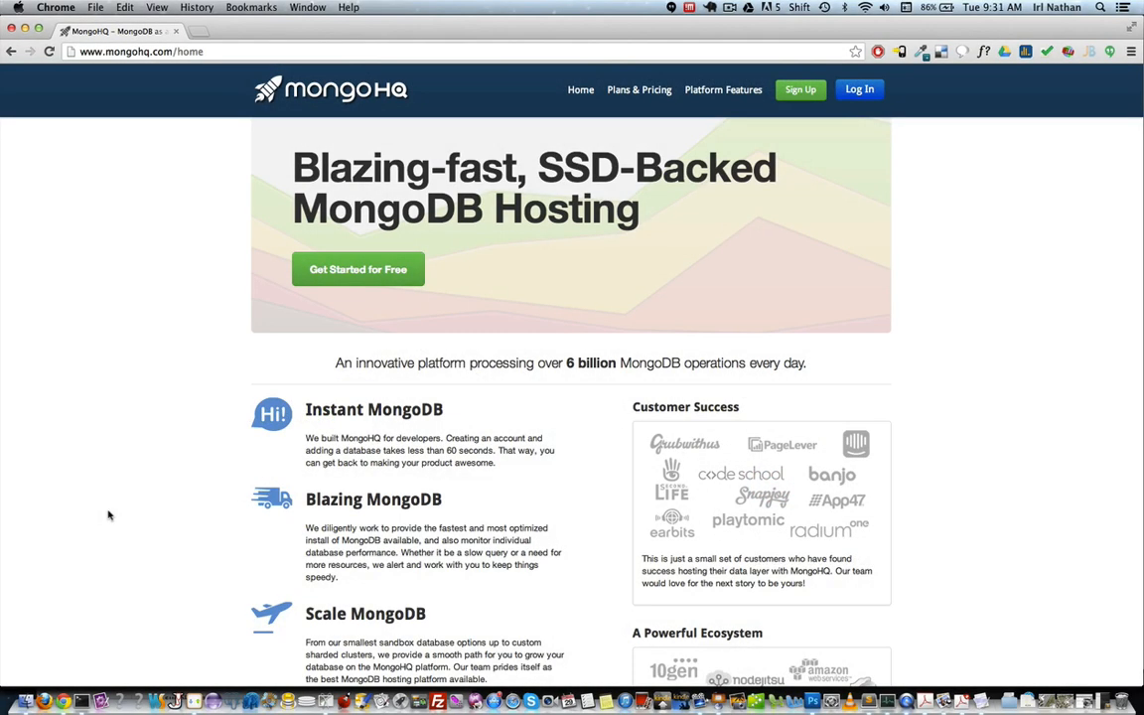
mouse_move(157, 442)
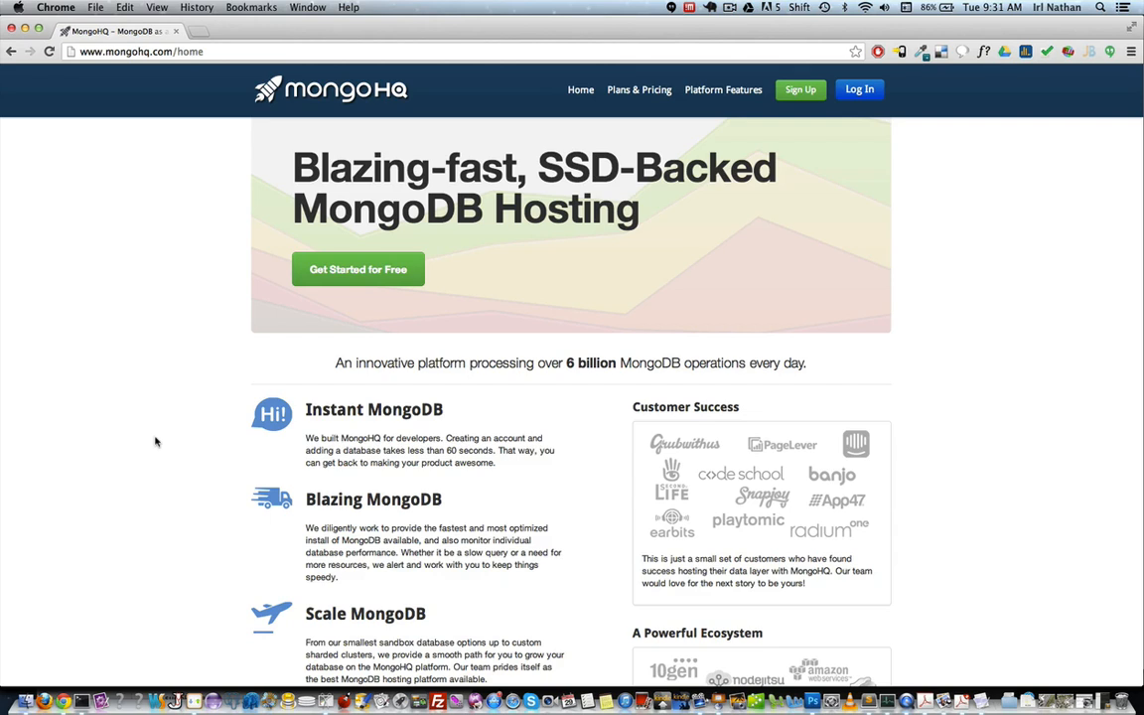
mouse_move(963, 177)
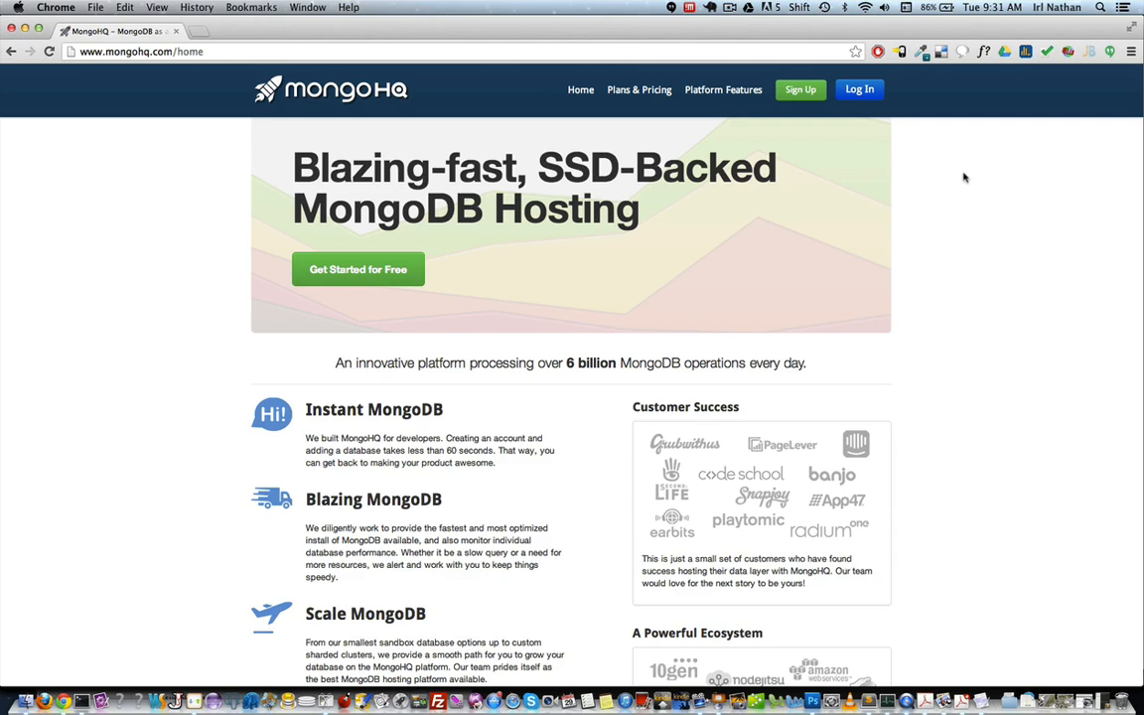
mouse_move(918, 142)
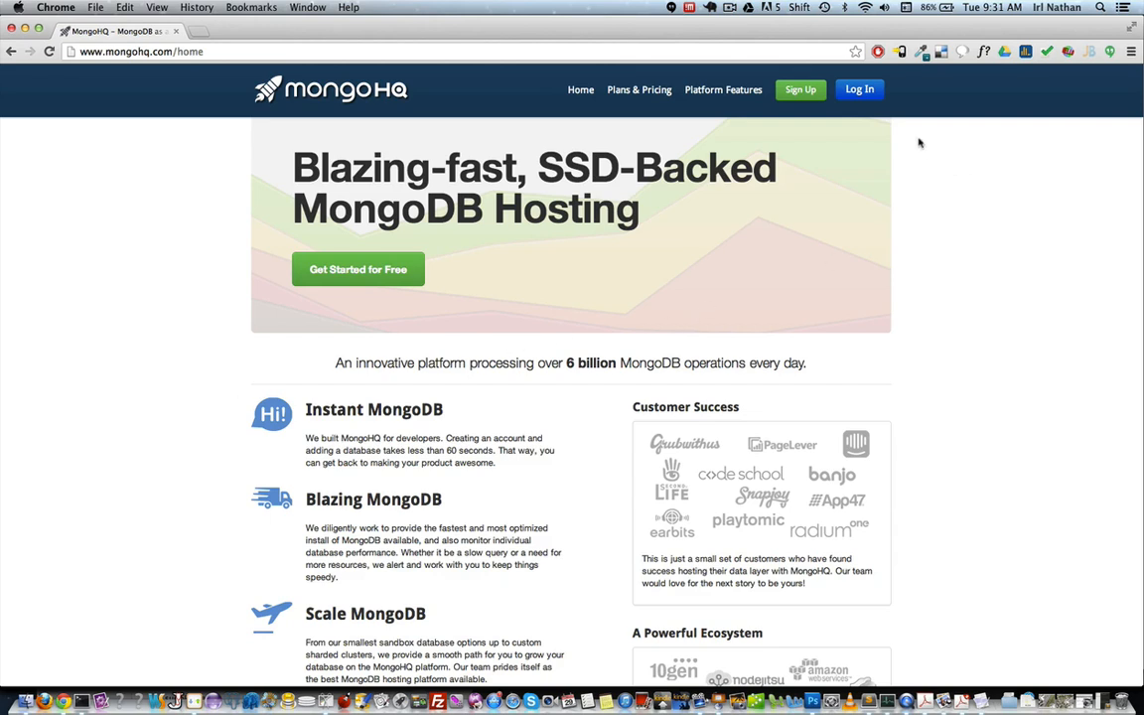
Log in to MongoHQ and create the free Sandbox database named activityoverlord.
click(859, 88)
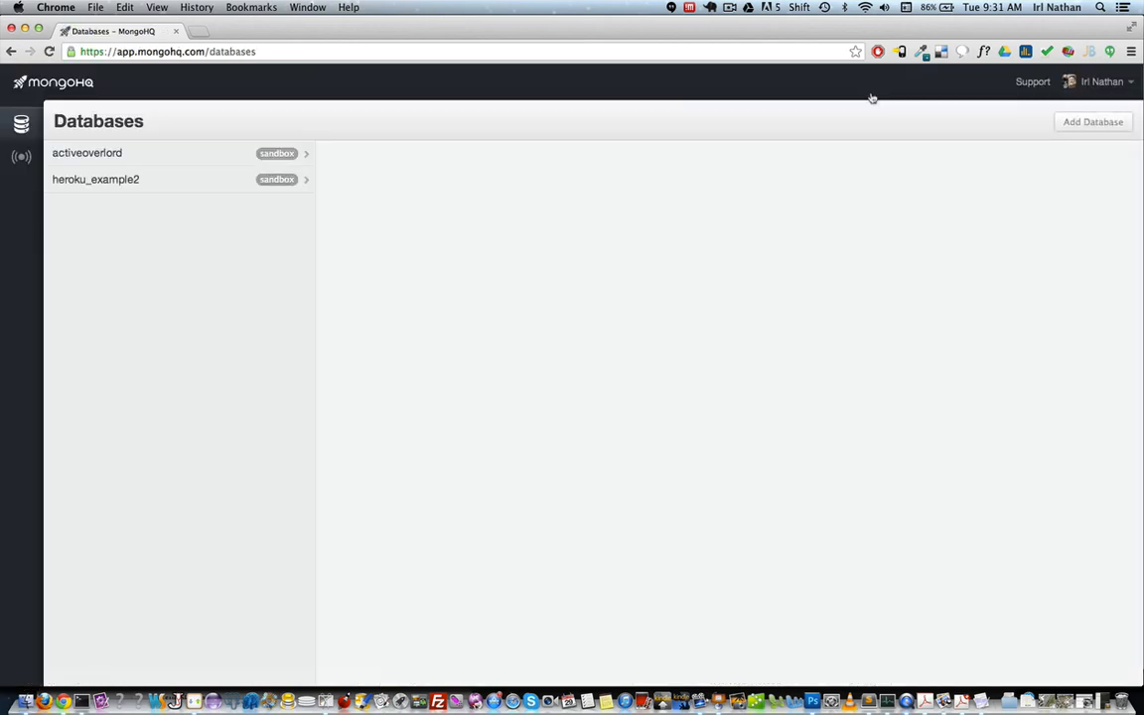
click(1095, 121)
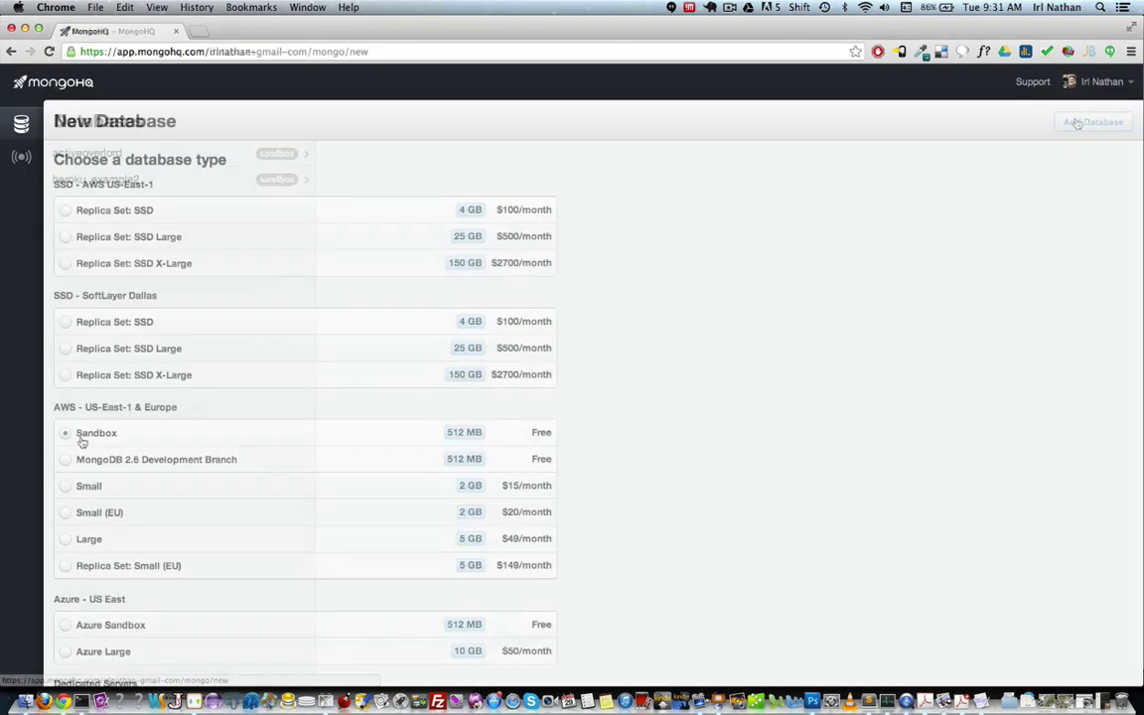
click(65, 433)
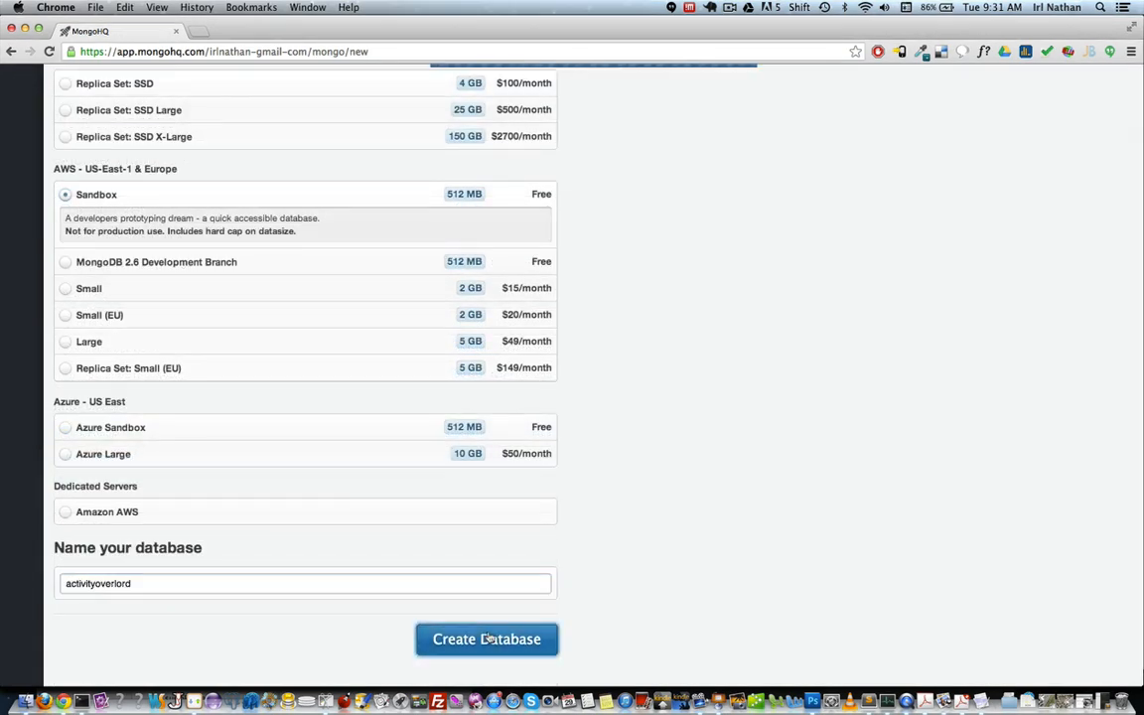
click(487, 639)
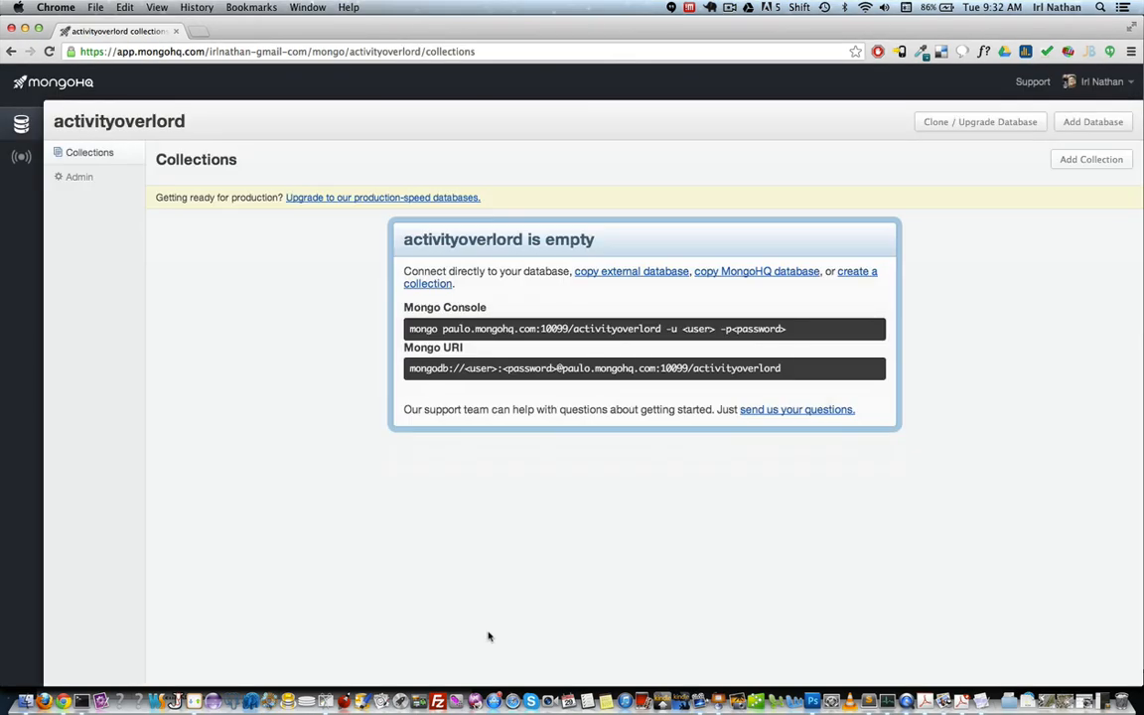
Add a database user named admin and return to the connection strings overview.
click(76, 177)
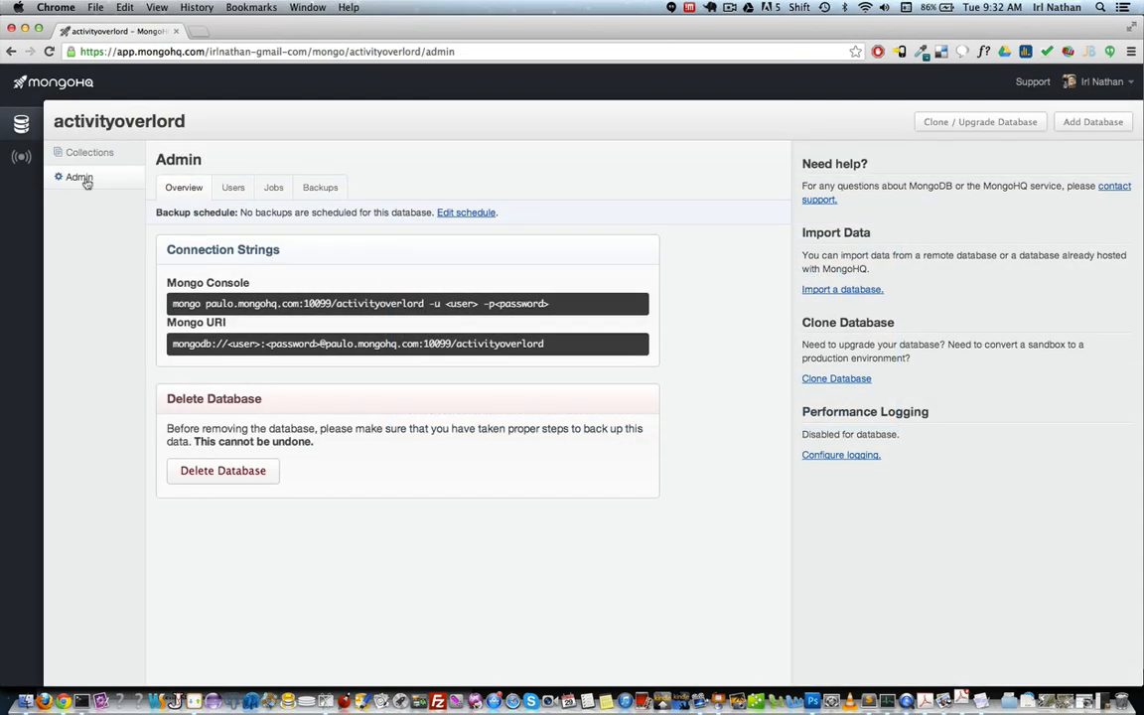
click(232, 187)
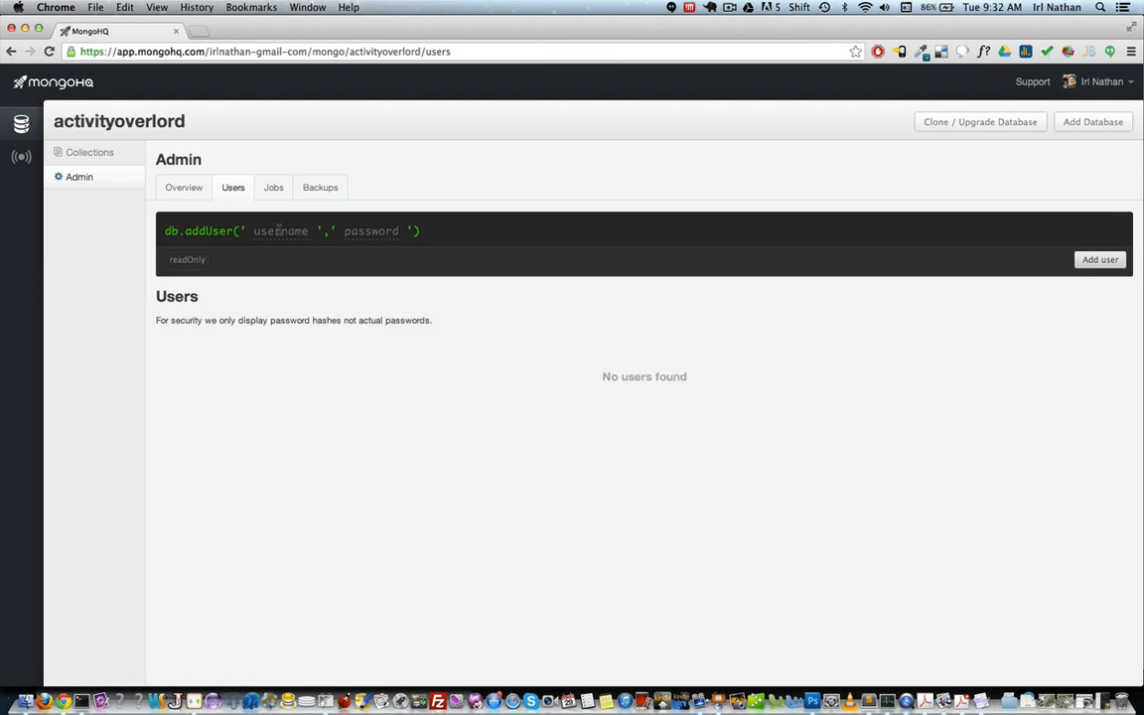
text(admin)
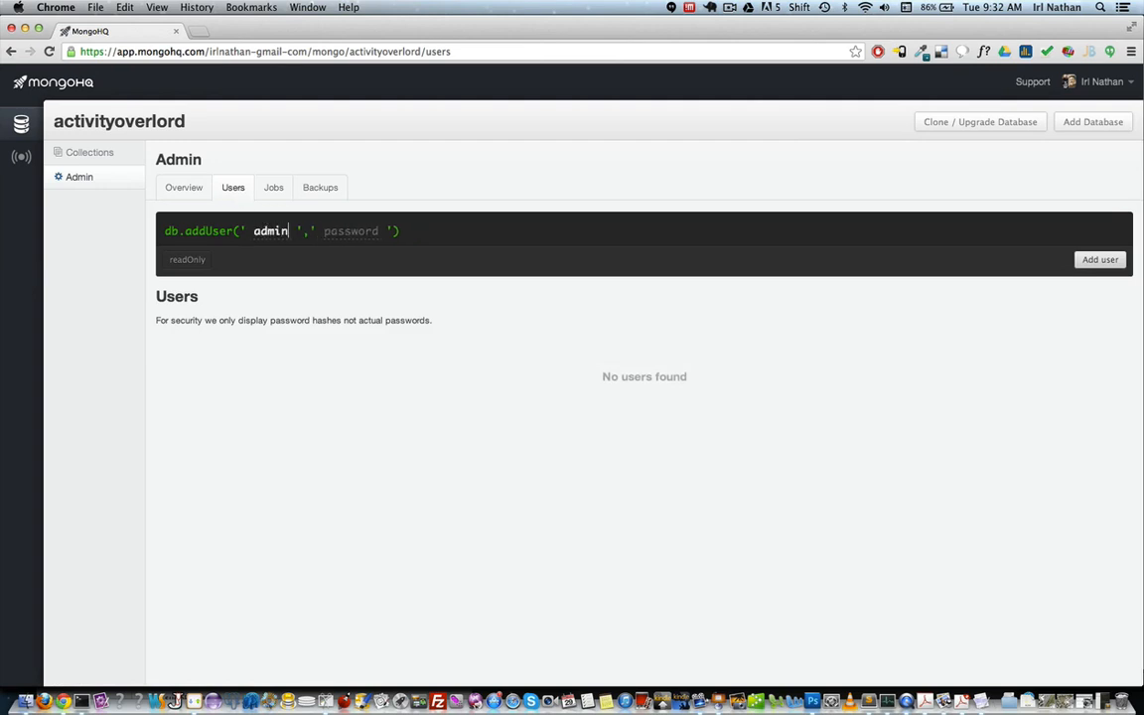
click(1098, 259)
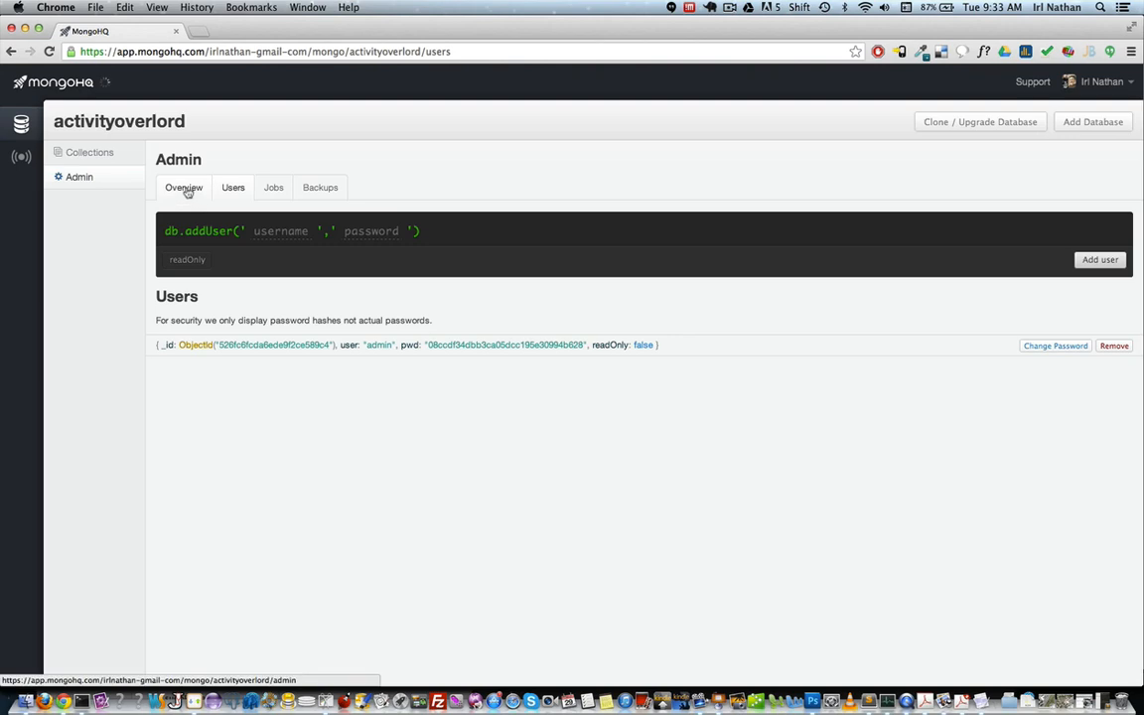
click(183, 188)
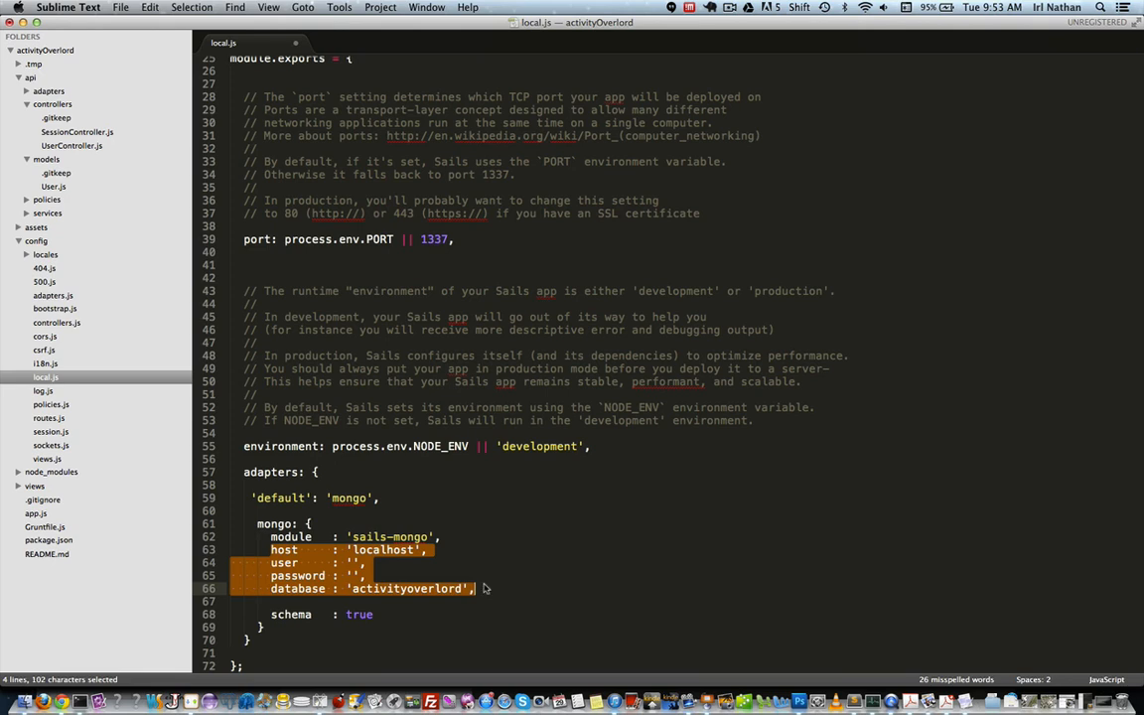
key(cmd+/)
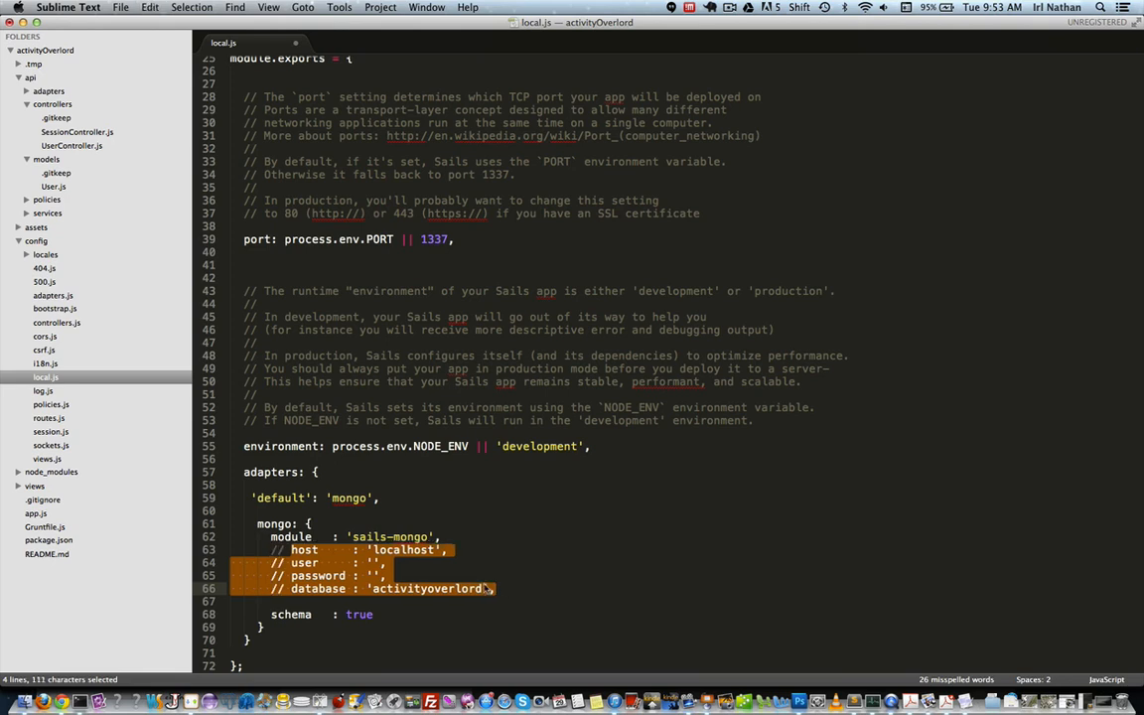
mouse_move(529, 589)
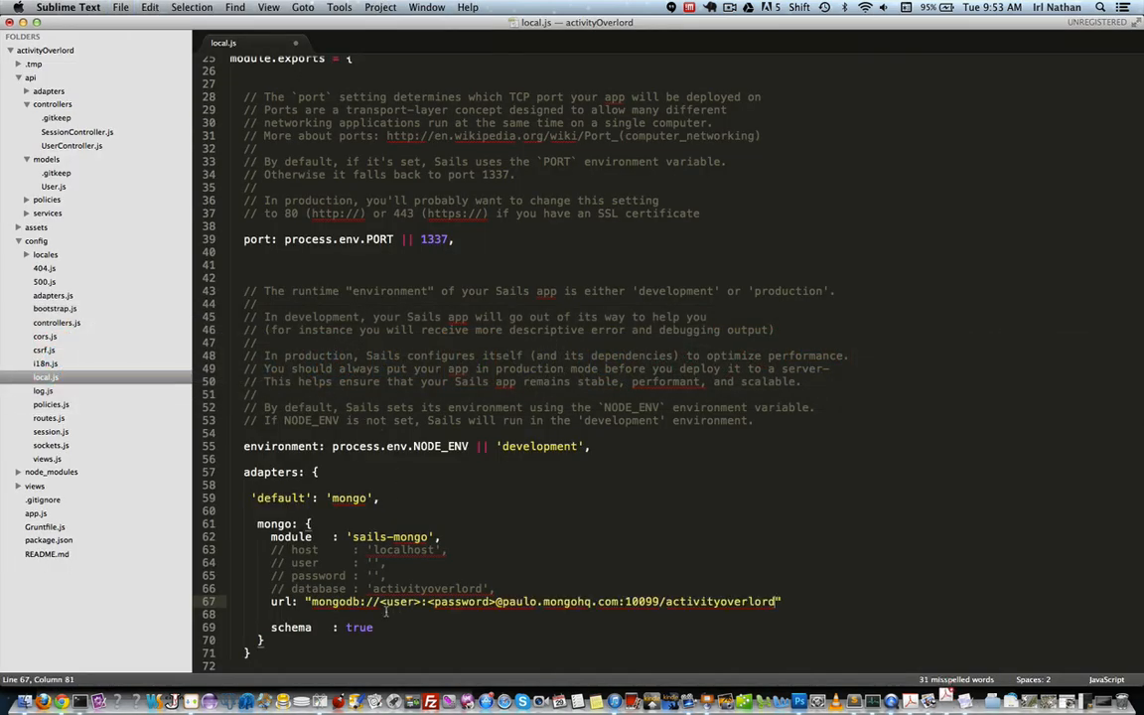
double_click(396, 600)
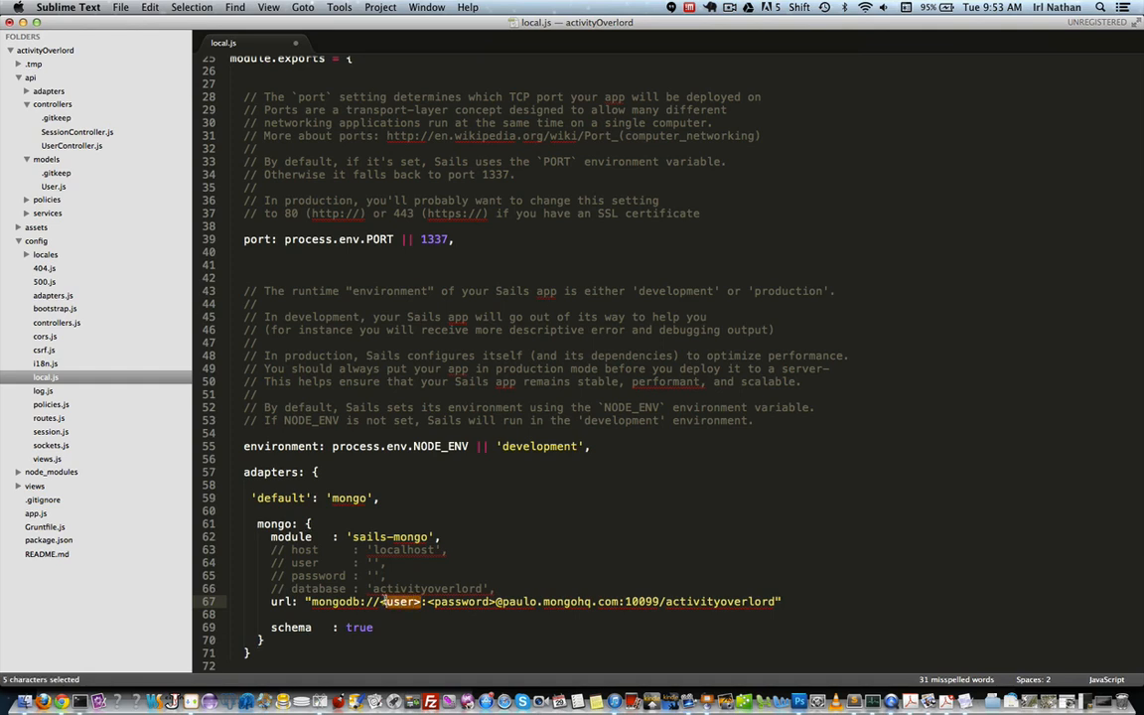
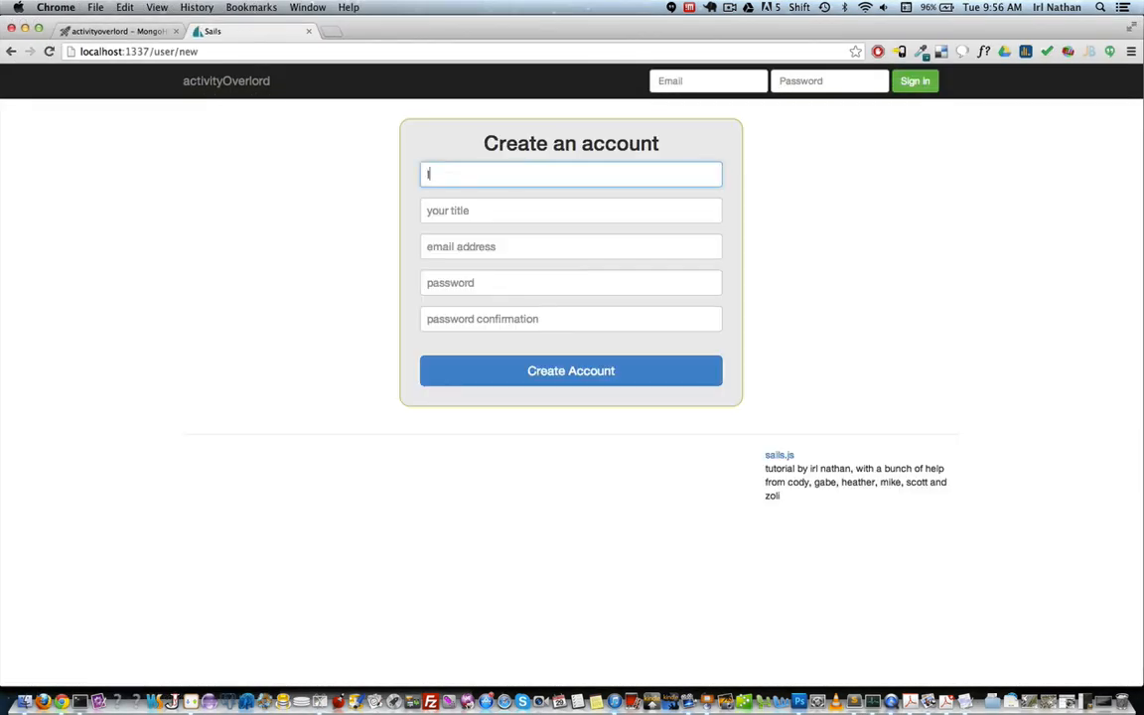
Submit the signup form and inspect the new document in MongoHQ's user collection.
click(570, 370)
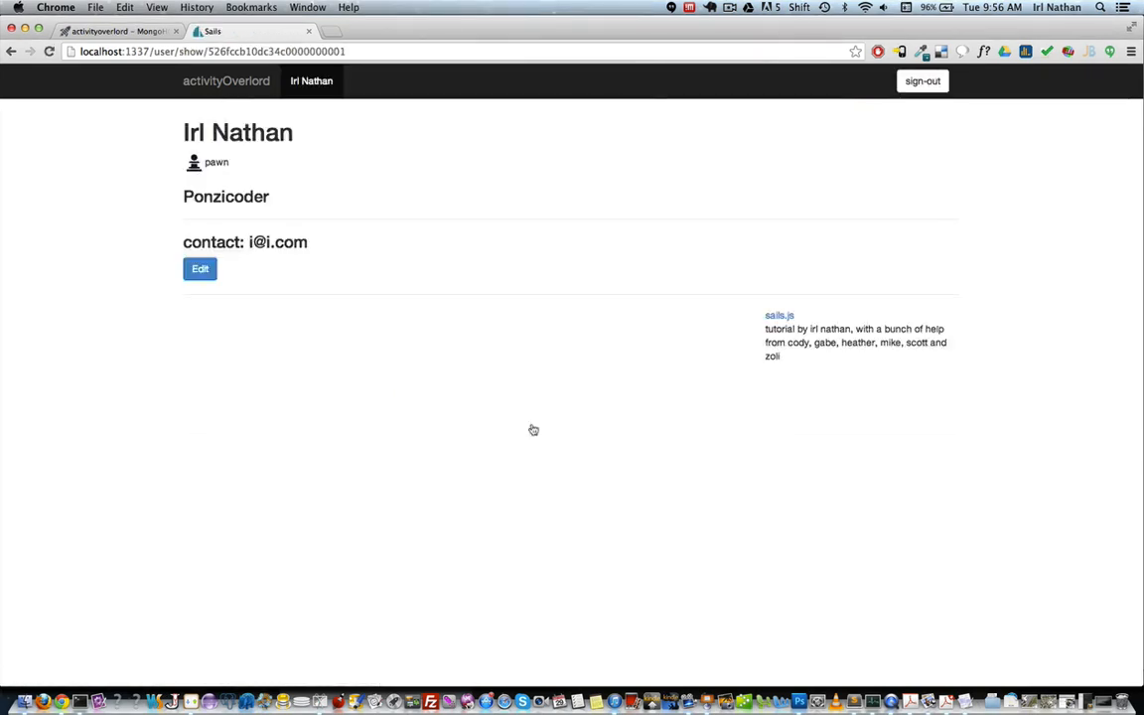
click(119, 31)
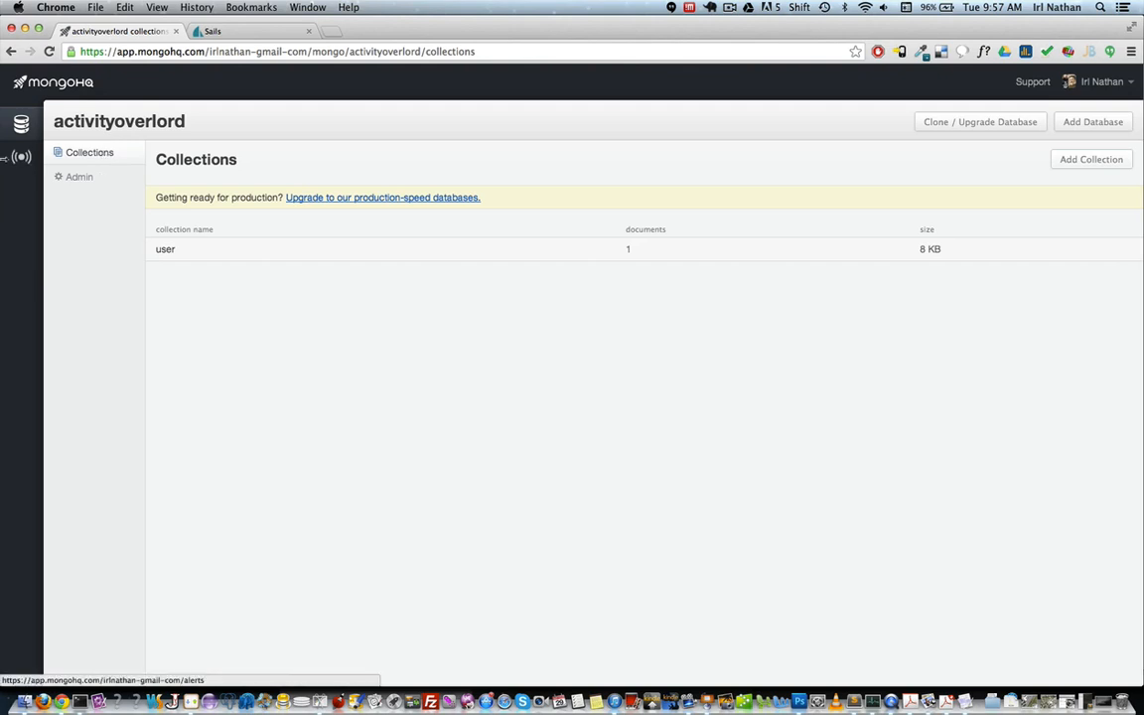
click(165, 250)
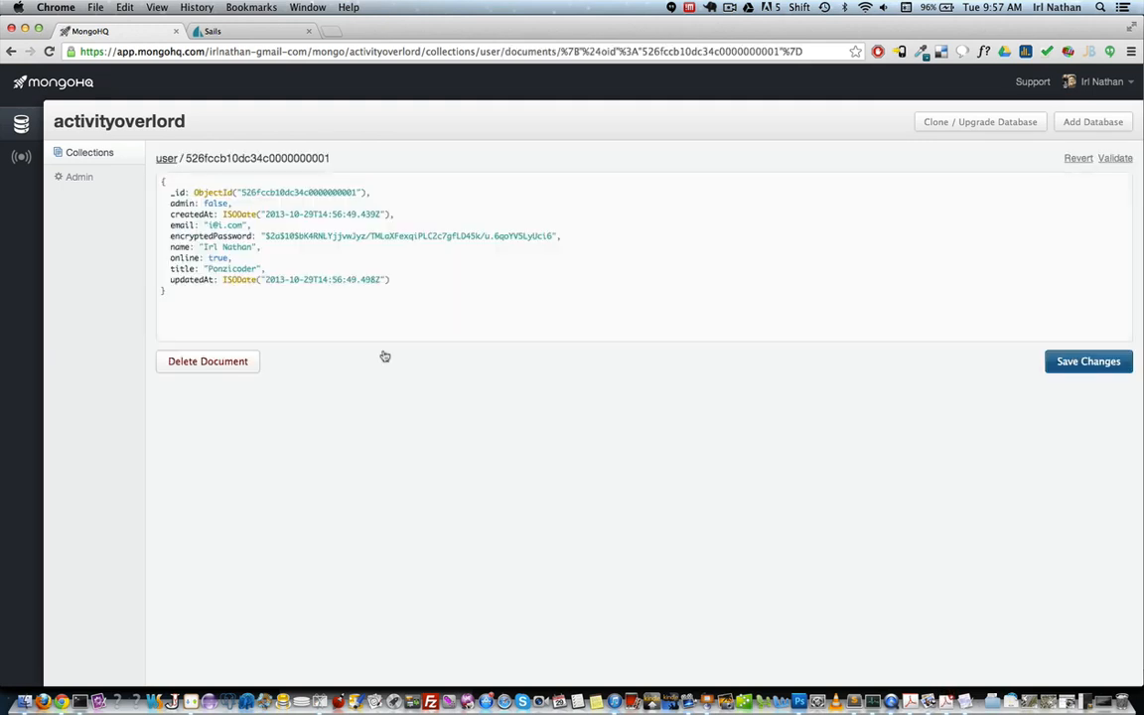
double_click(215, 204)
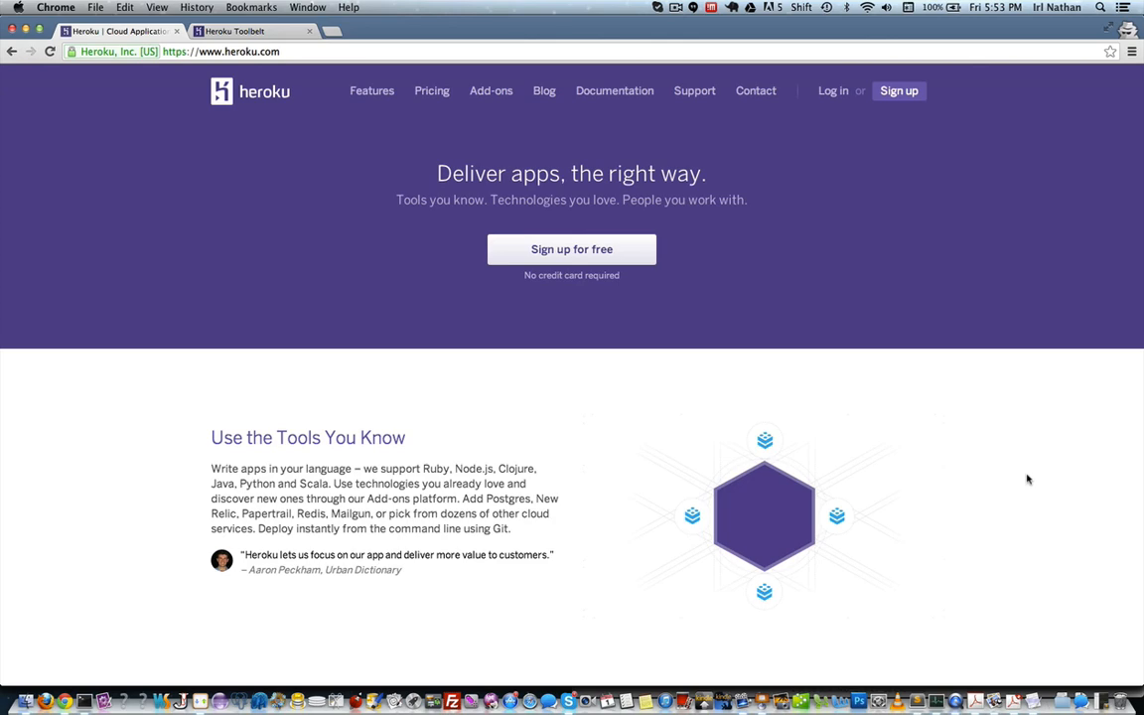
Switch to the Heroku Toolbelt page at toolbelt.heroku.com.
click(243, 31)
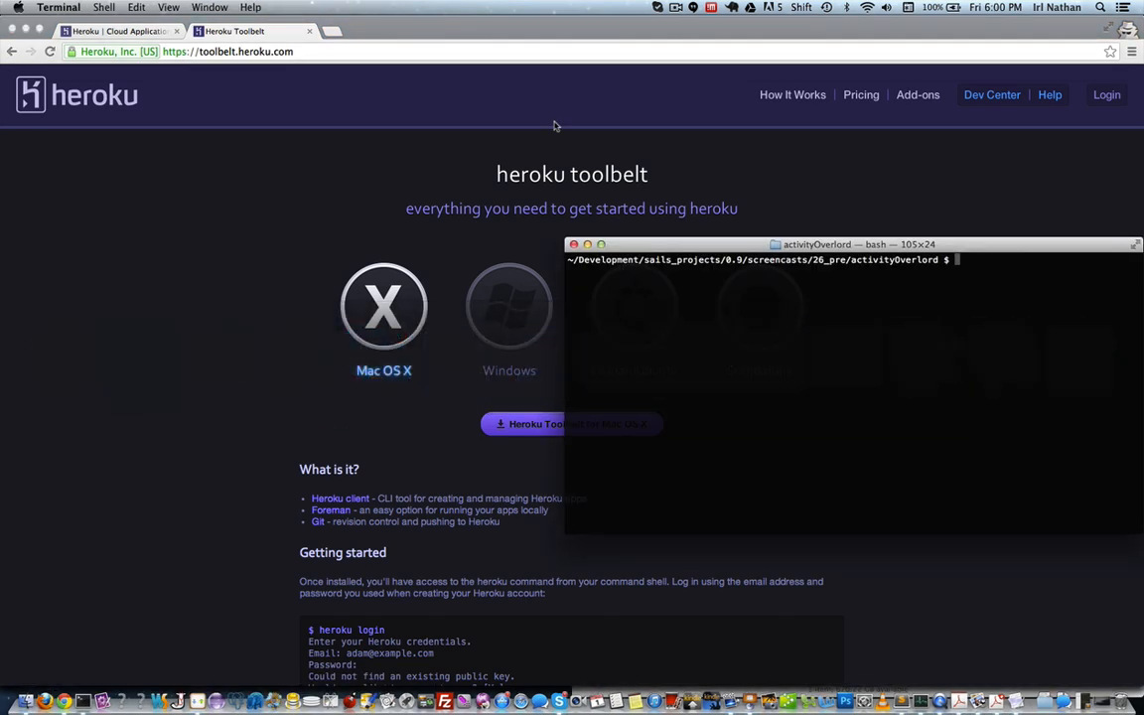
Enter heroku commands in Terminal within the activityOverlord project folder.
text(heroku.com/apps)
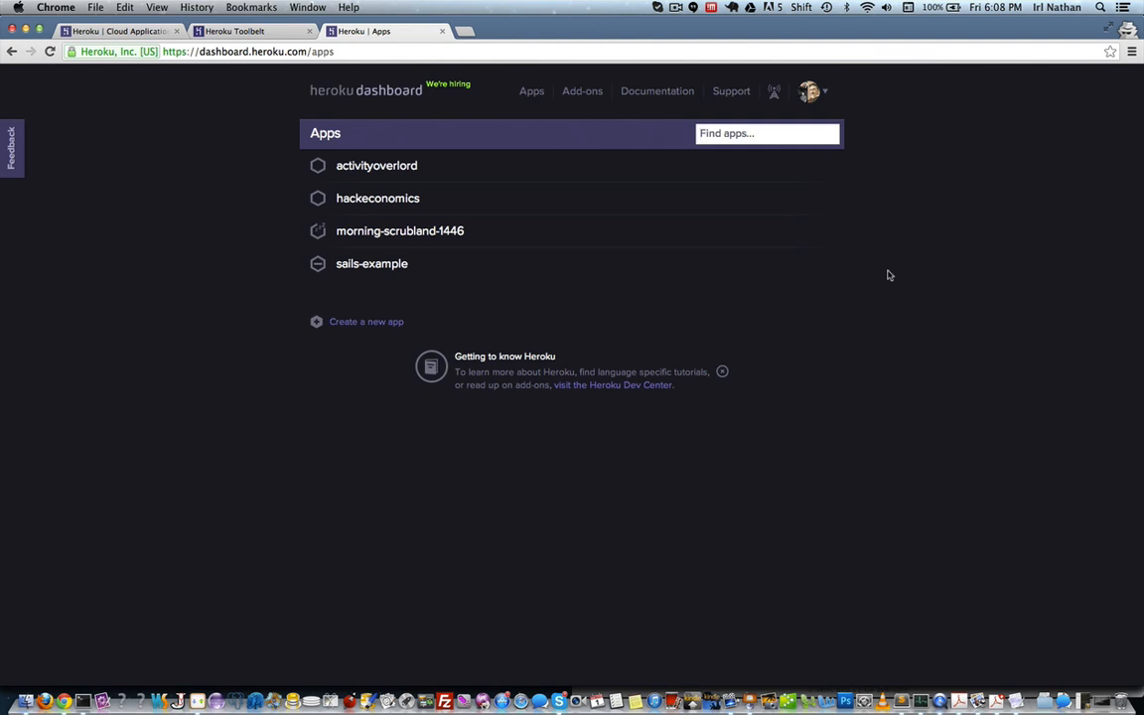
Create the Heroku app activityoverlord1 in the United States region.
click(365, 321)
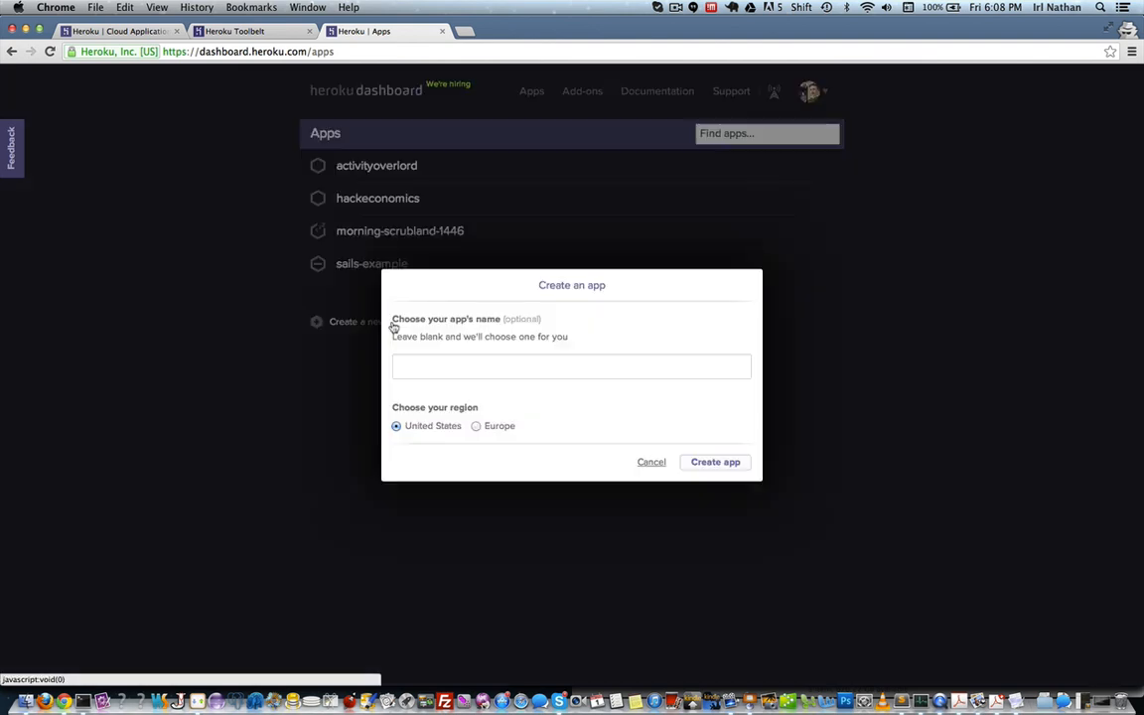
text(activityoverlord1)
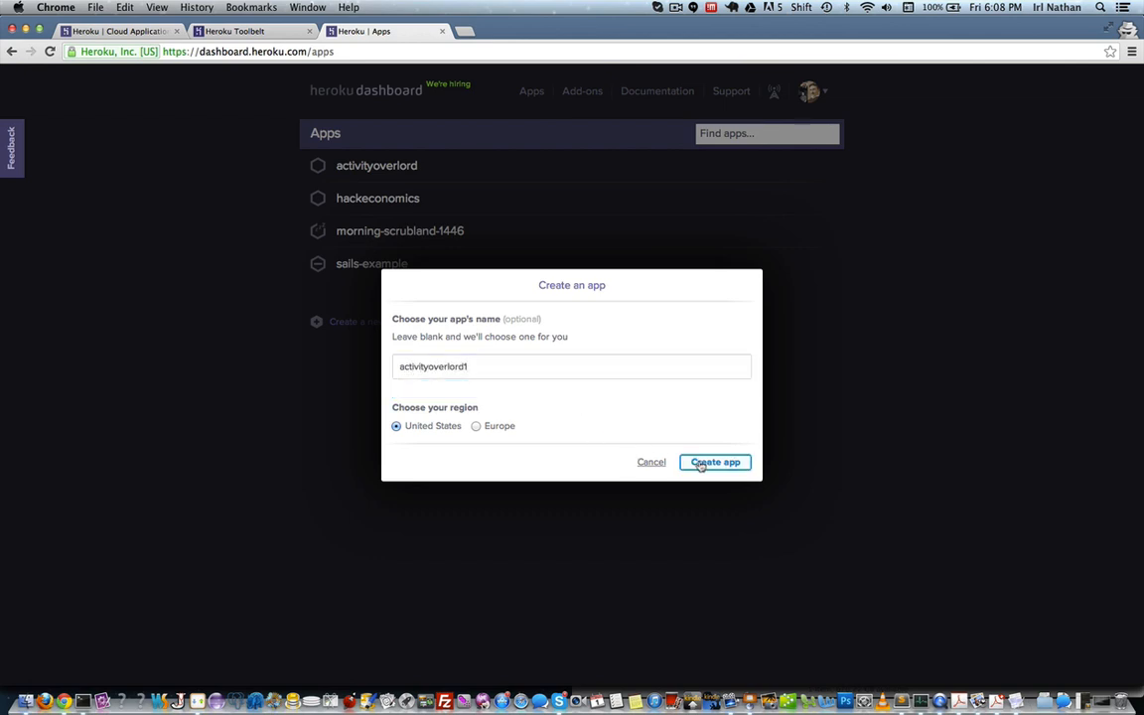
click(714, 461)
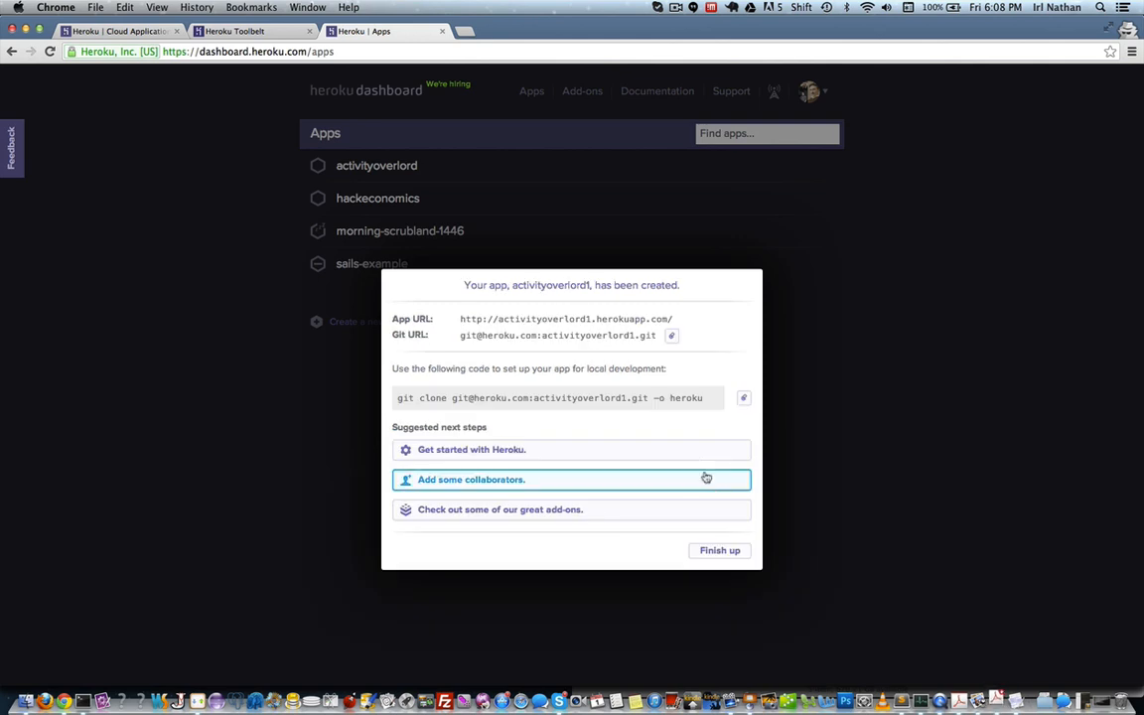
click(720, 550)
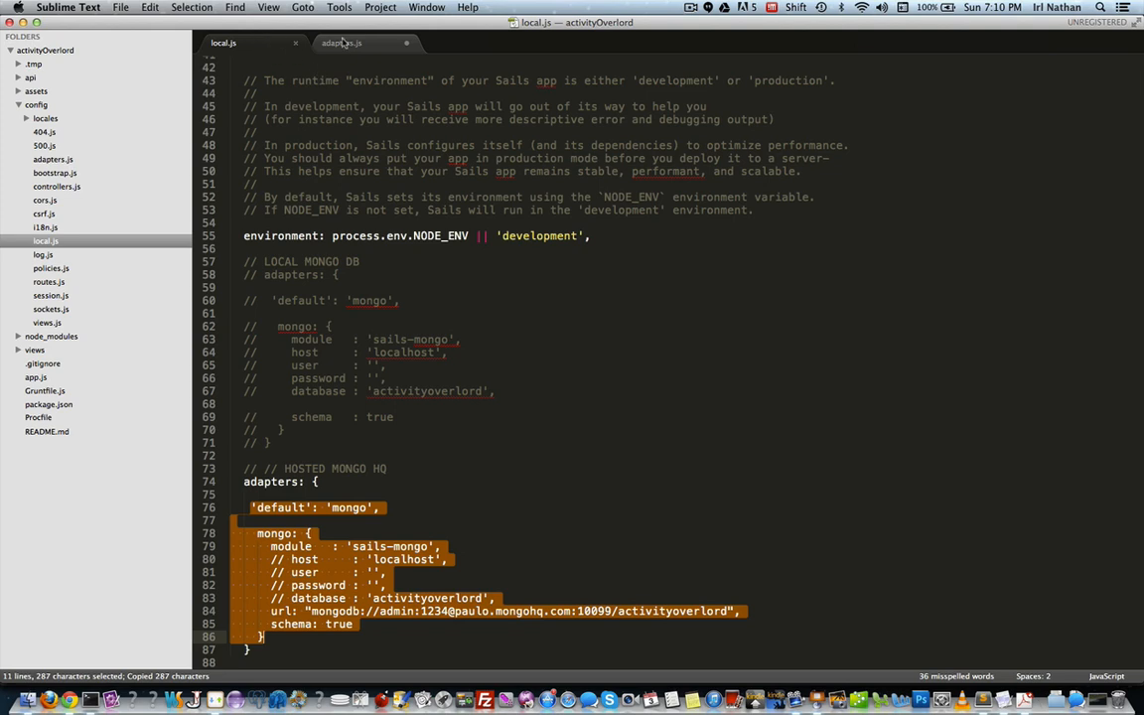
In adapters.js, drop the commented host lines and set the mongo url to process.env.DB_URL.
click(347, 44)
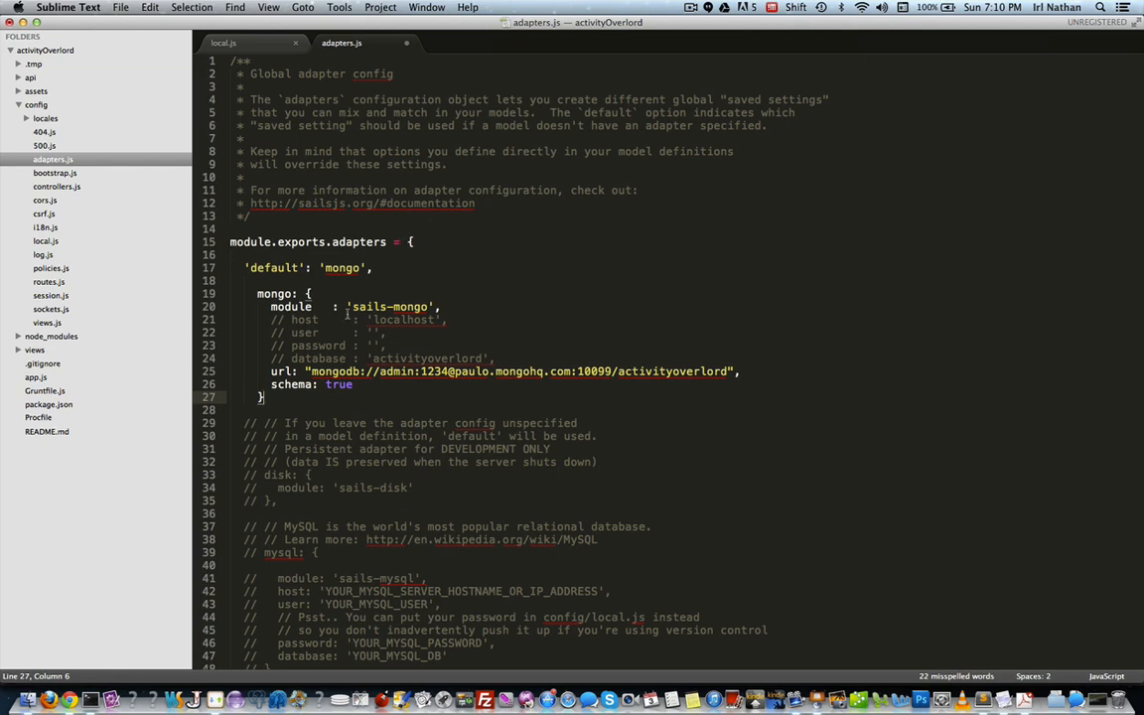
drag(271, 319, 491, 359)
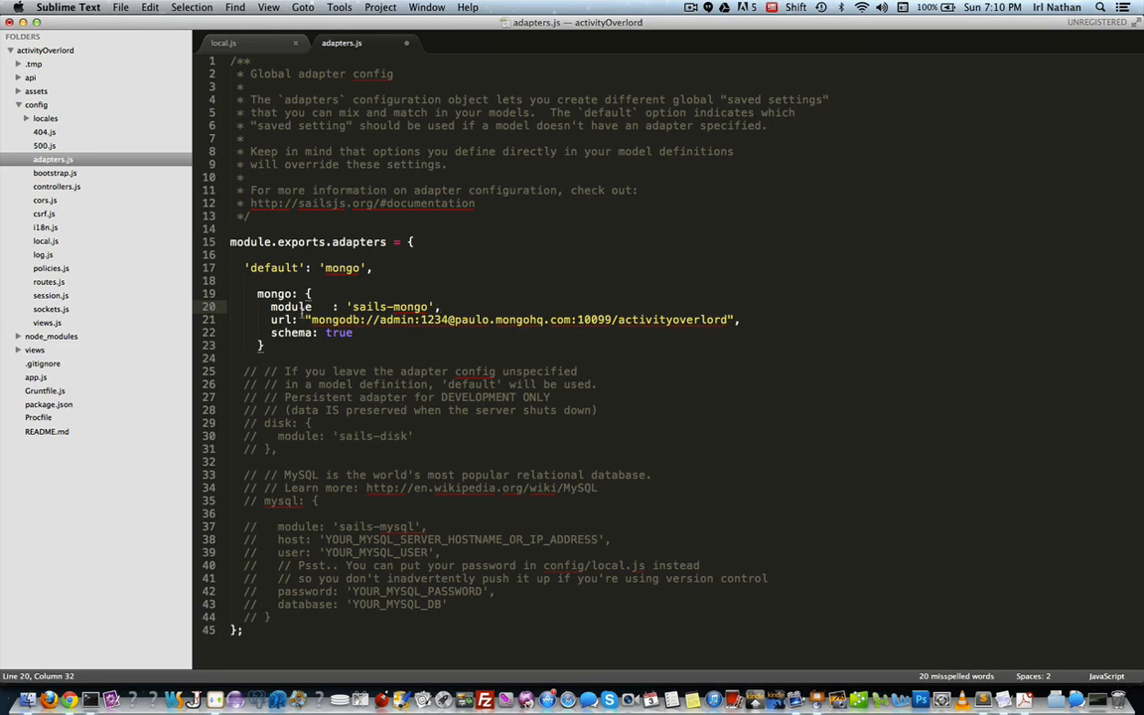
drag(313, 319, 725, 319)
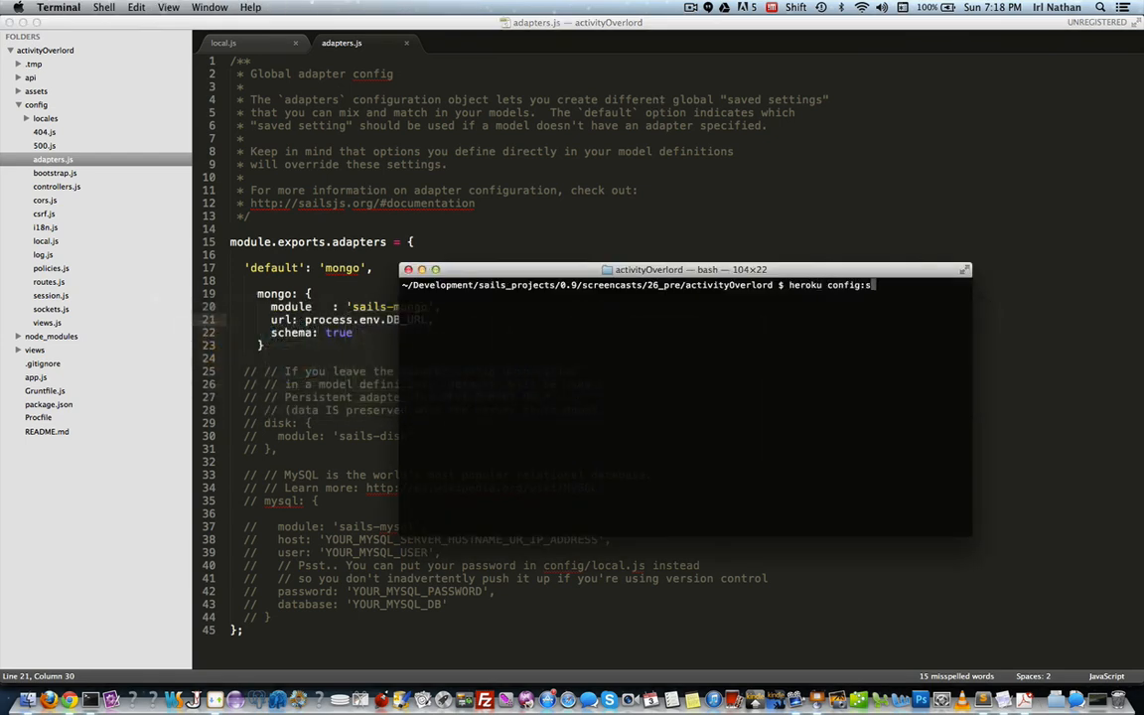
Set the Heroku DB_URL config variable to the MongoHQ url for activityoverlord.
text(et DB_URL)
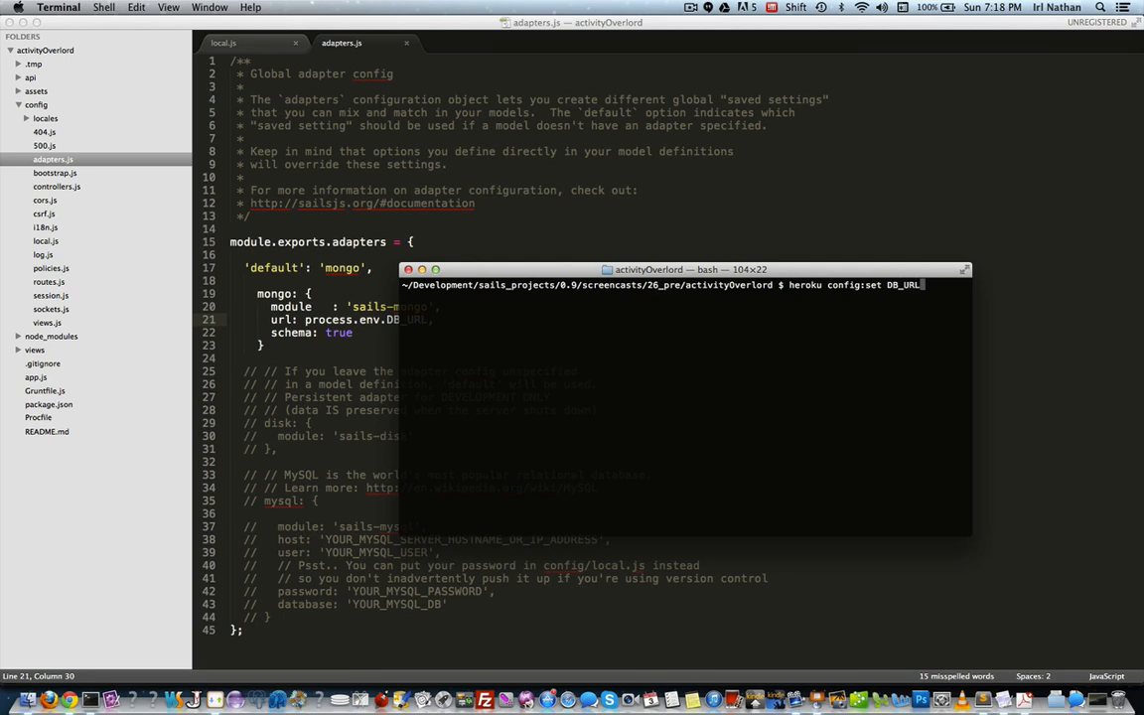
text(=)
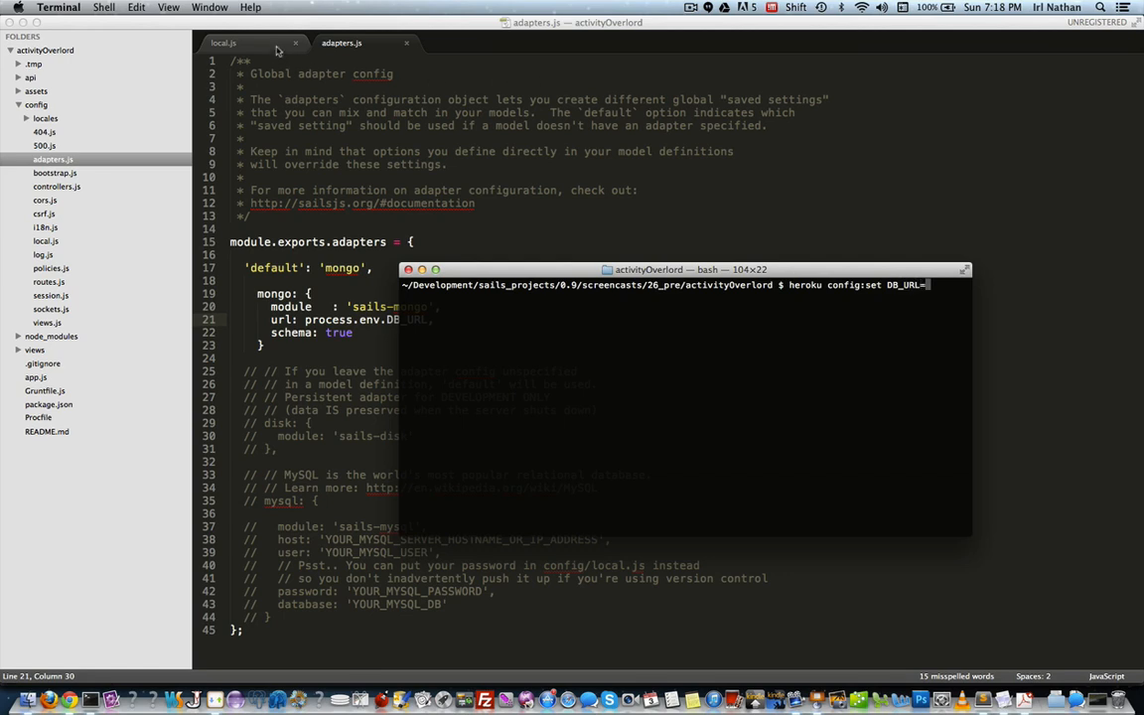
click(234, 47)
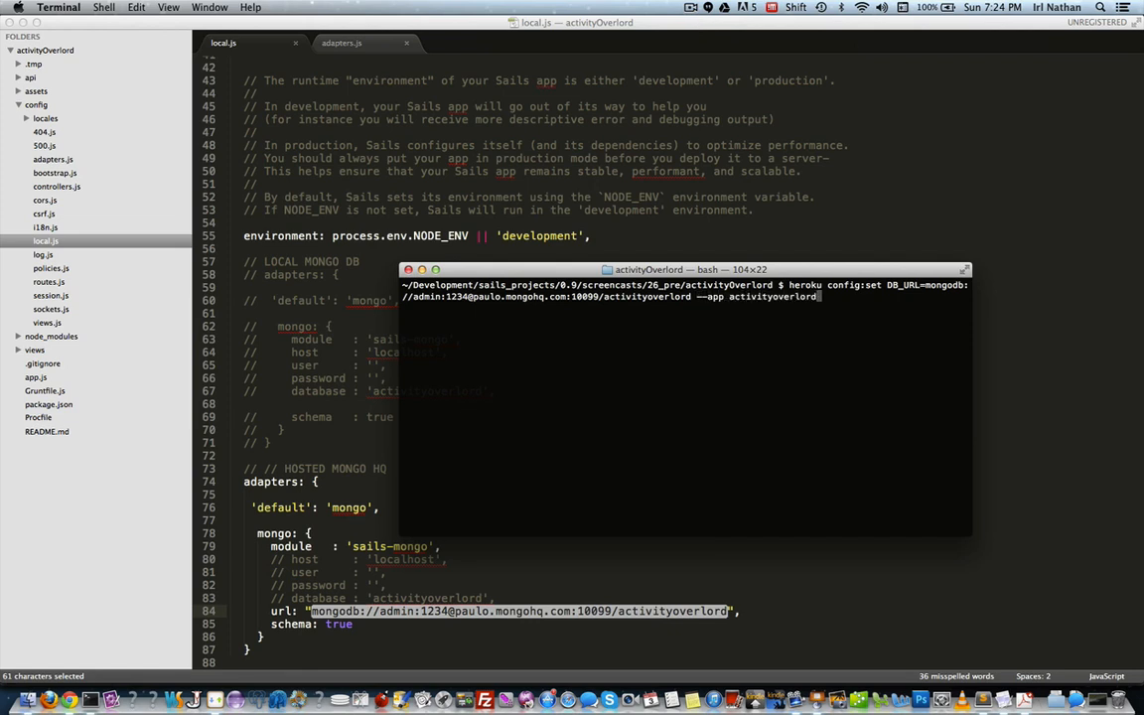
key(Return)
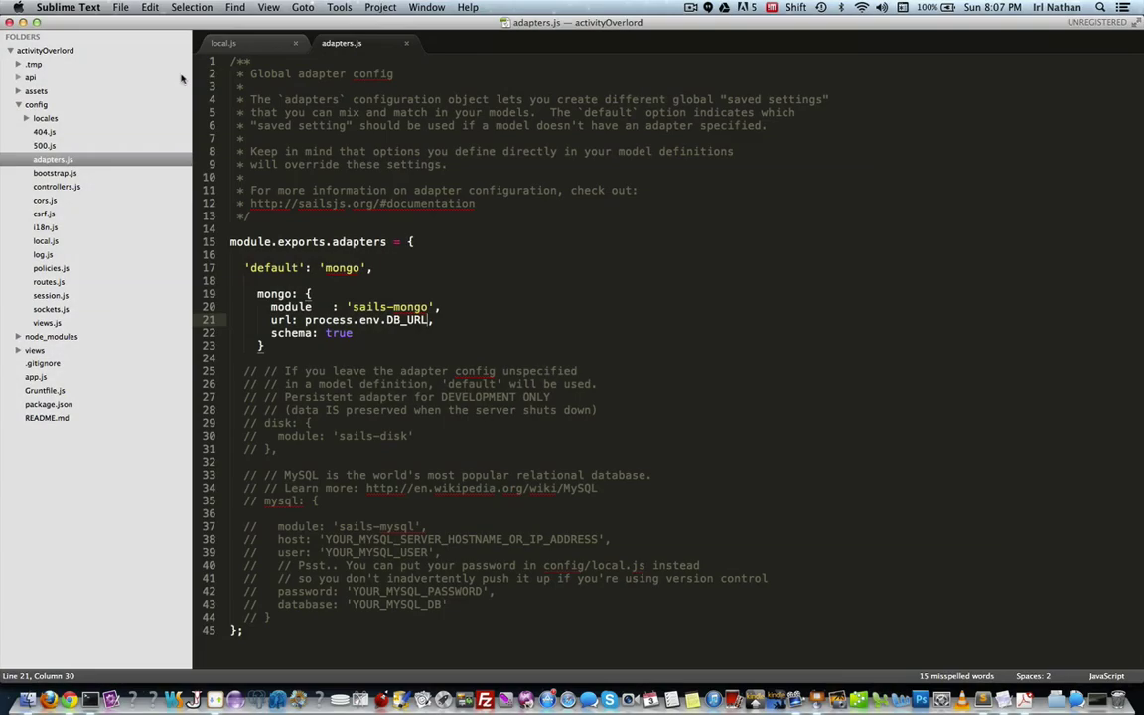
Add a Procfile containing 'web: node app.js' to the project.
right_click(35, 50)
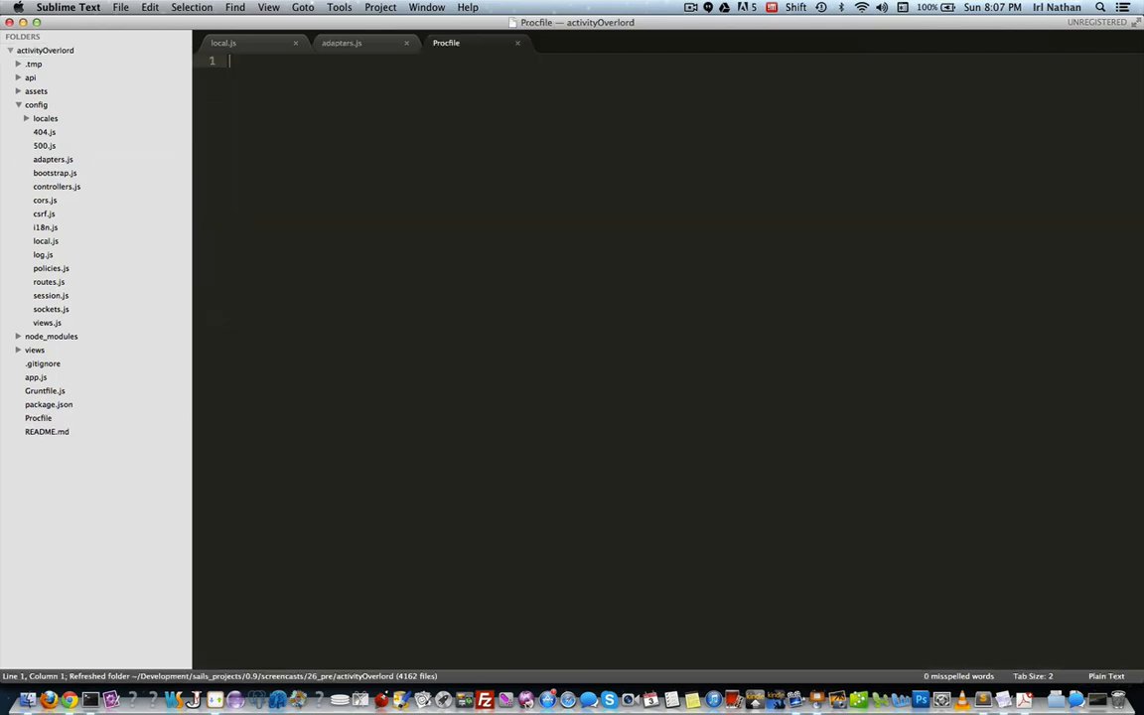
text(web: node app.js)
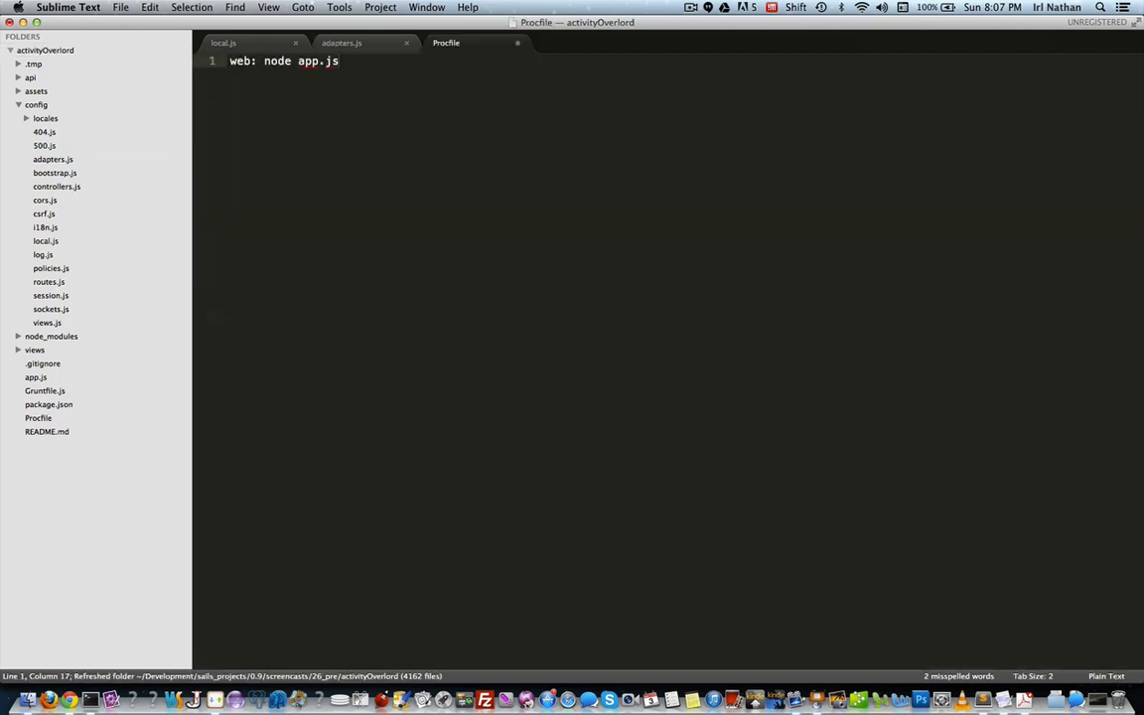
click(48, 404)
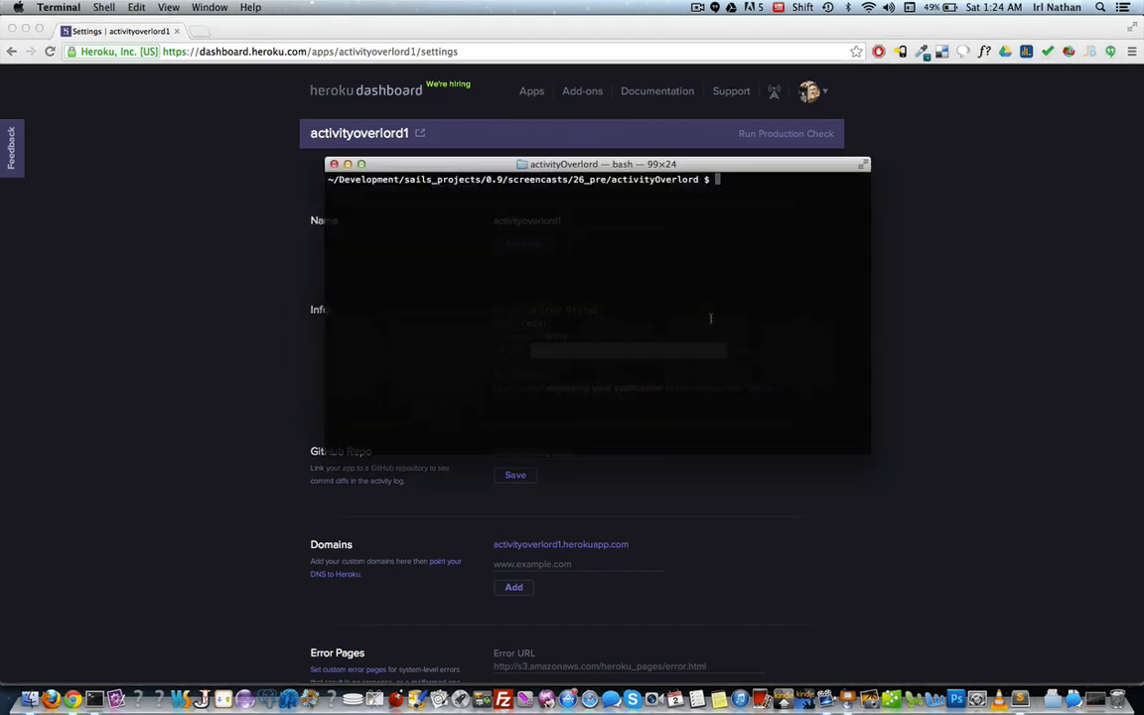
Add the heroku remote, commit, push to heroku master, and scale web dynos to 1.
text(git remote add heroku git@he)
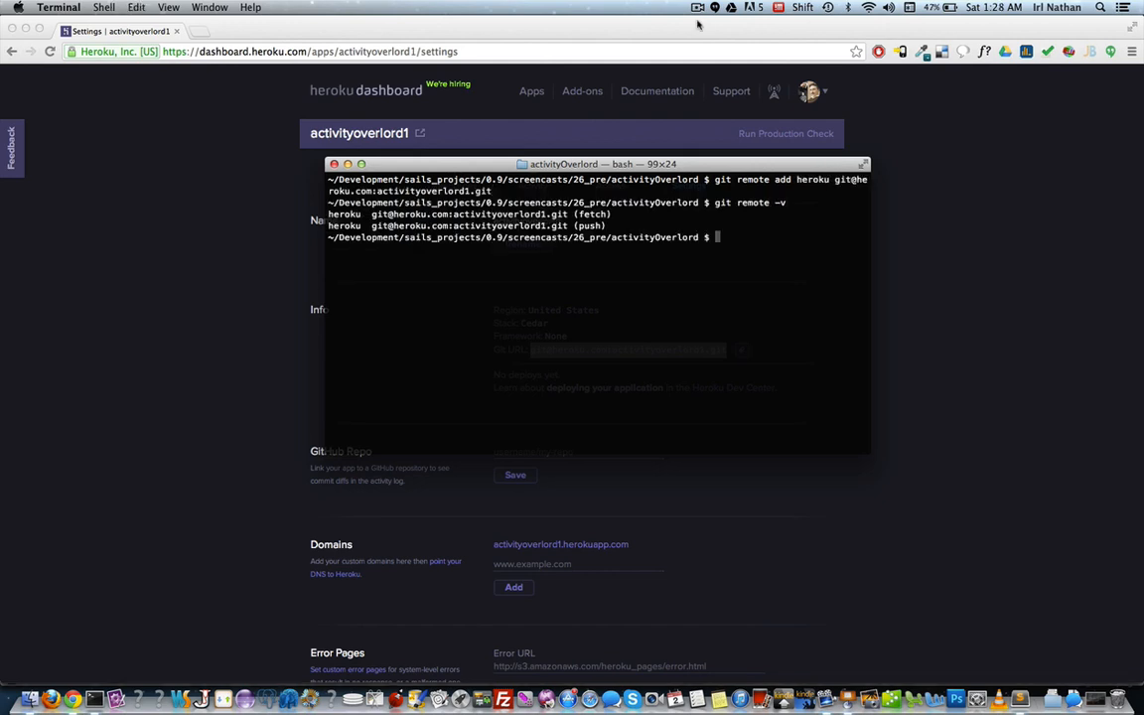
text(git add .)
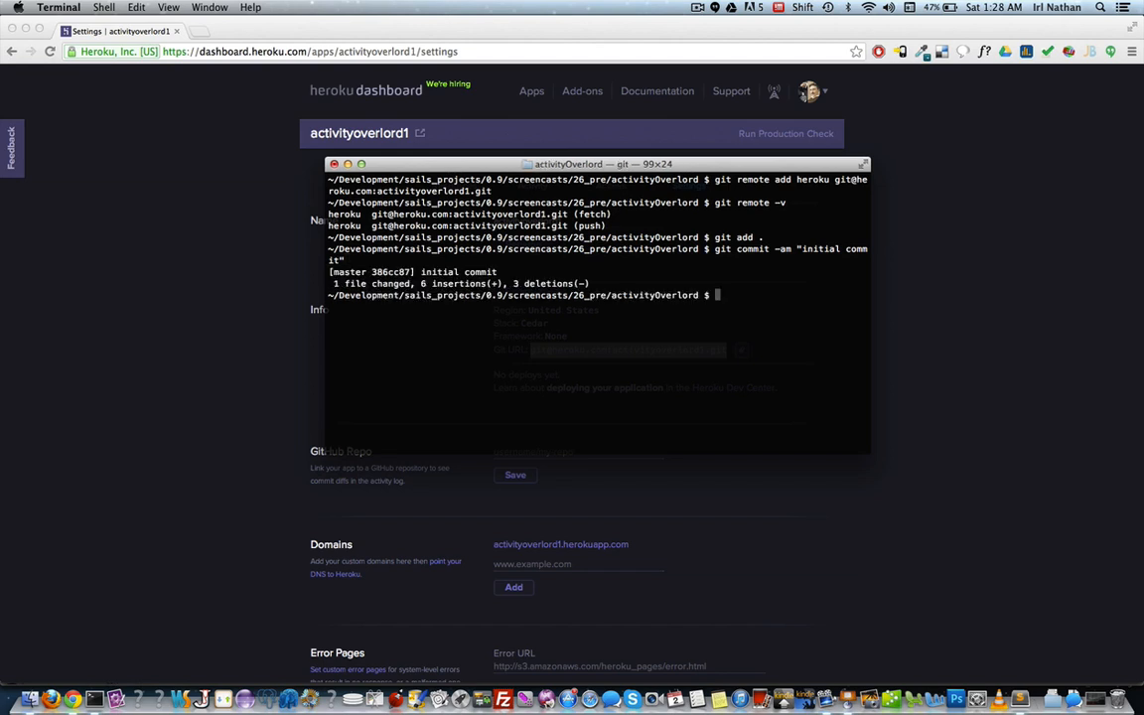
text(git push hero)
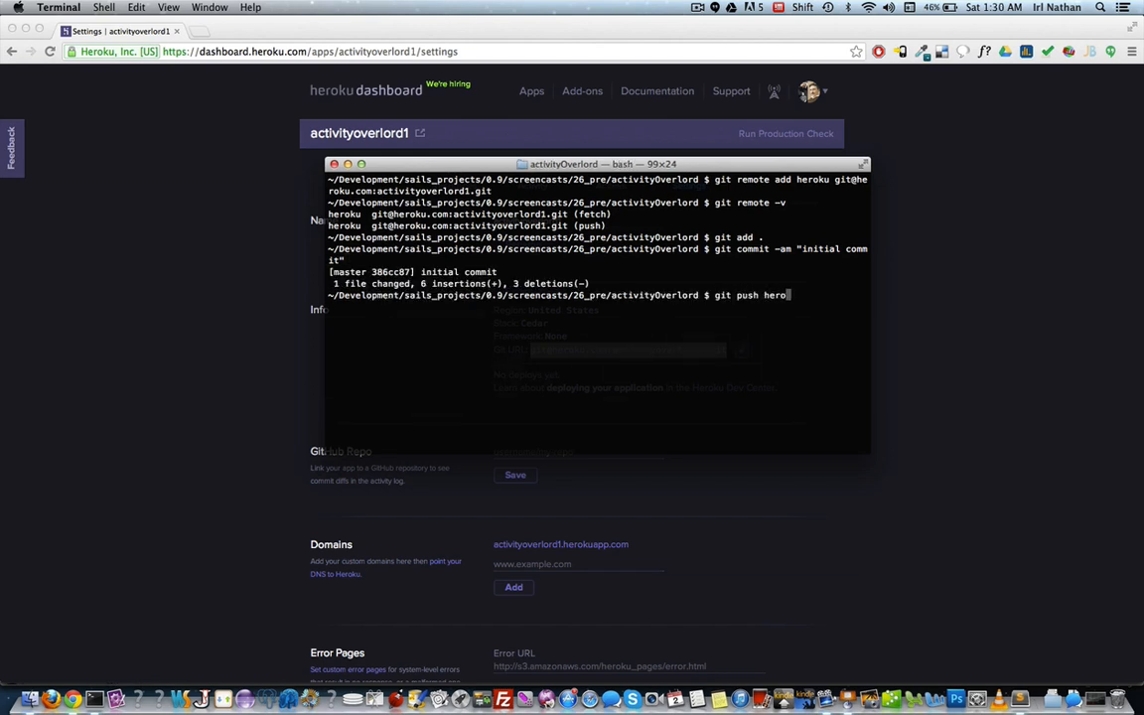
key(Return)
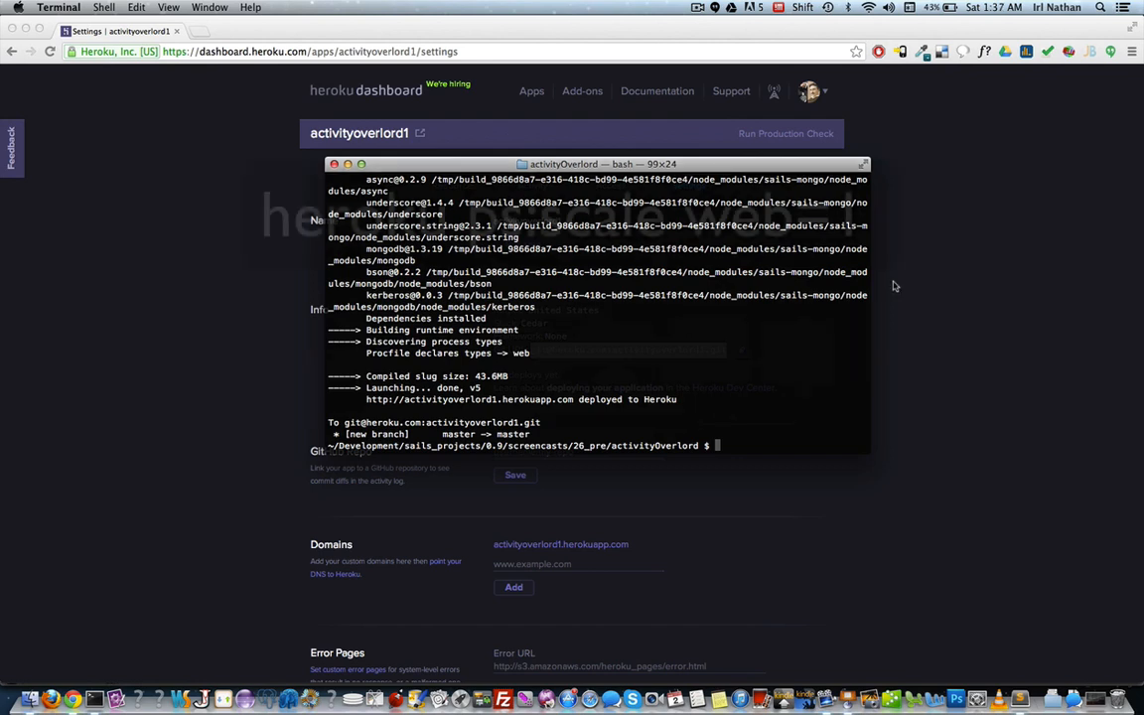
text(heroku ps:scale web=1)
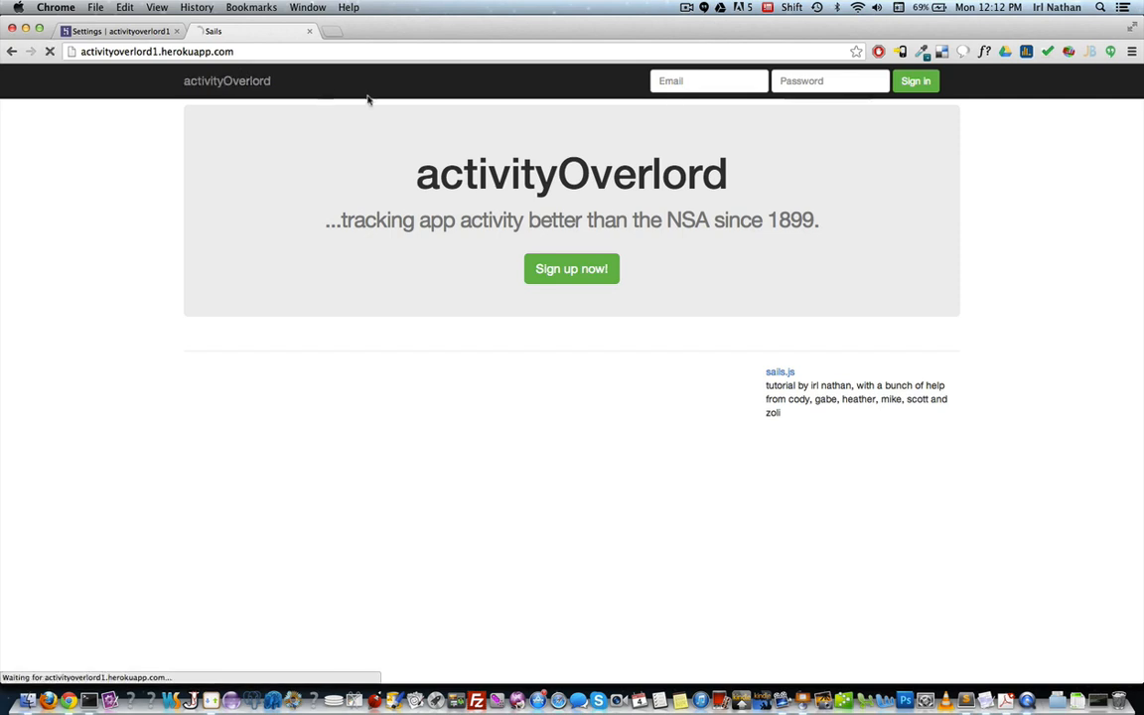
Sign in to the deployed activityoverlord1 app and inspect the page to see the WebSocket 503 error.
click(923, 80)
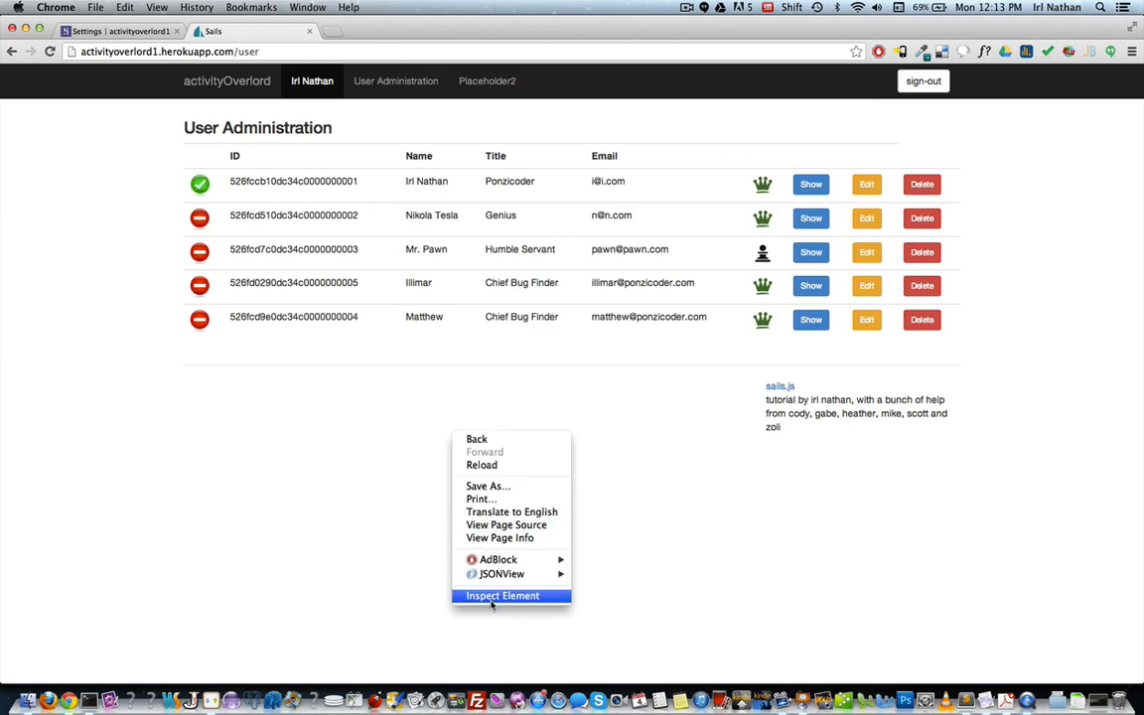
click(504, 596)
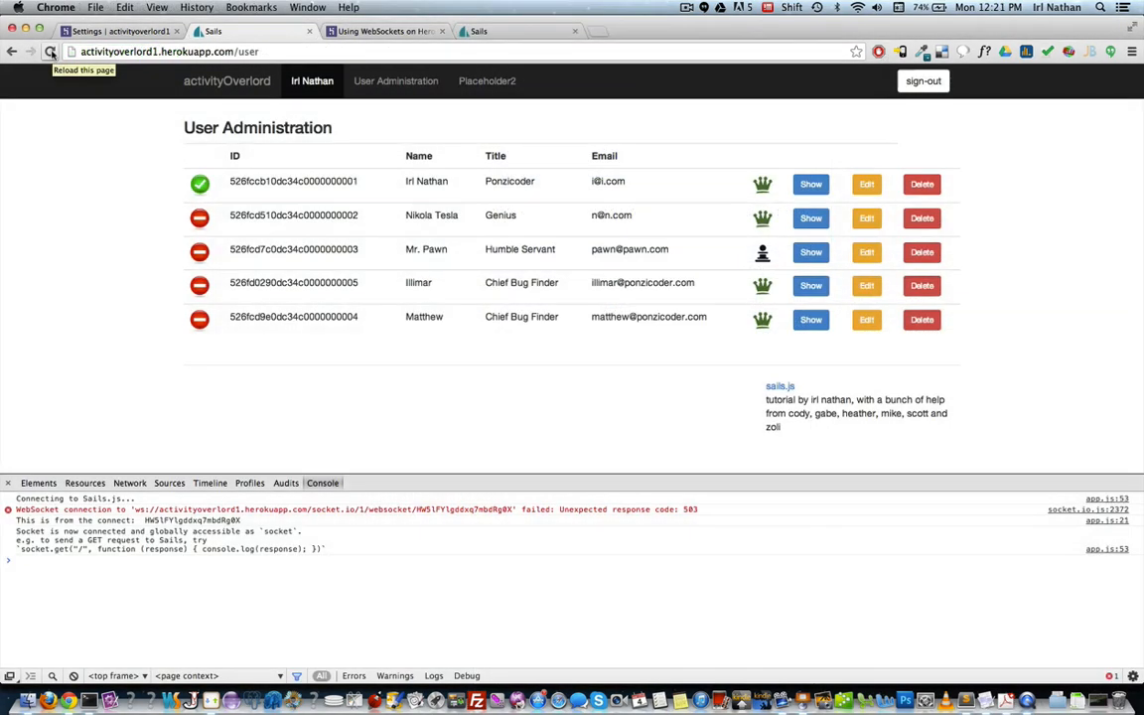
Reload User Administration, then view activityoverlord1's Resources with one node app.js web dyno.
click(50, 53)
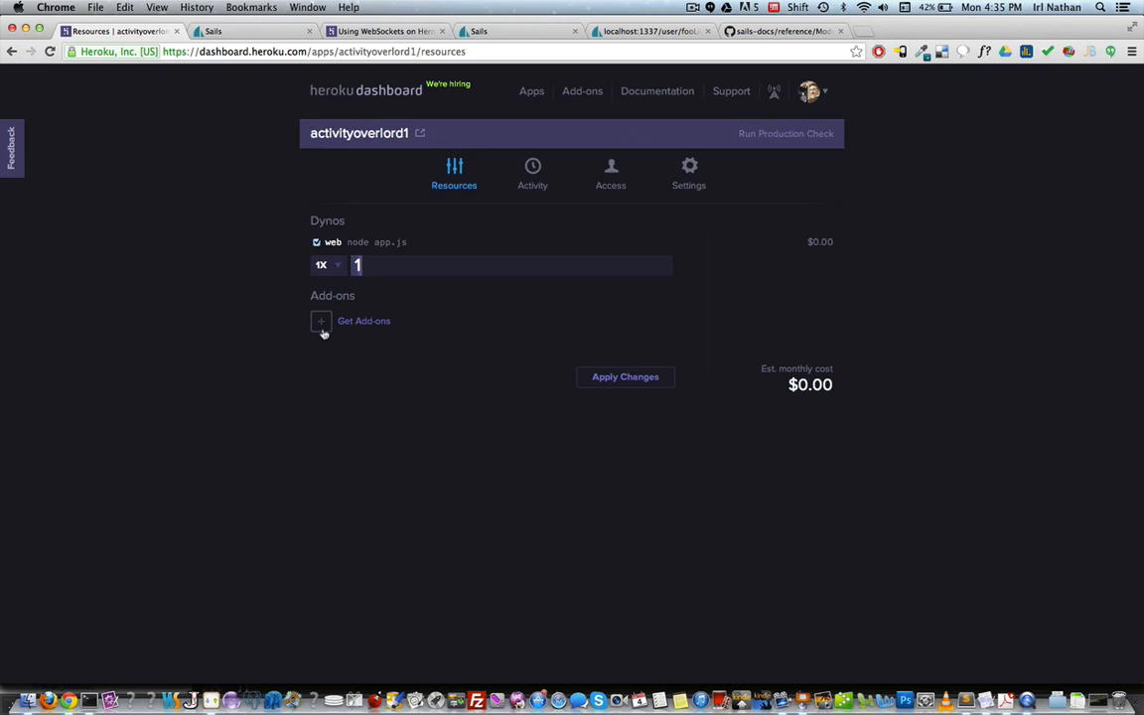
Add the free Redis To Go Nano add-on and select its hostname in the connection URL.
click(364, 319)
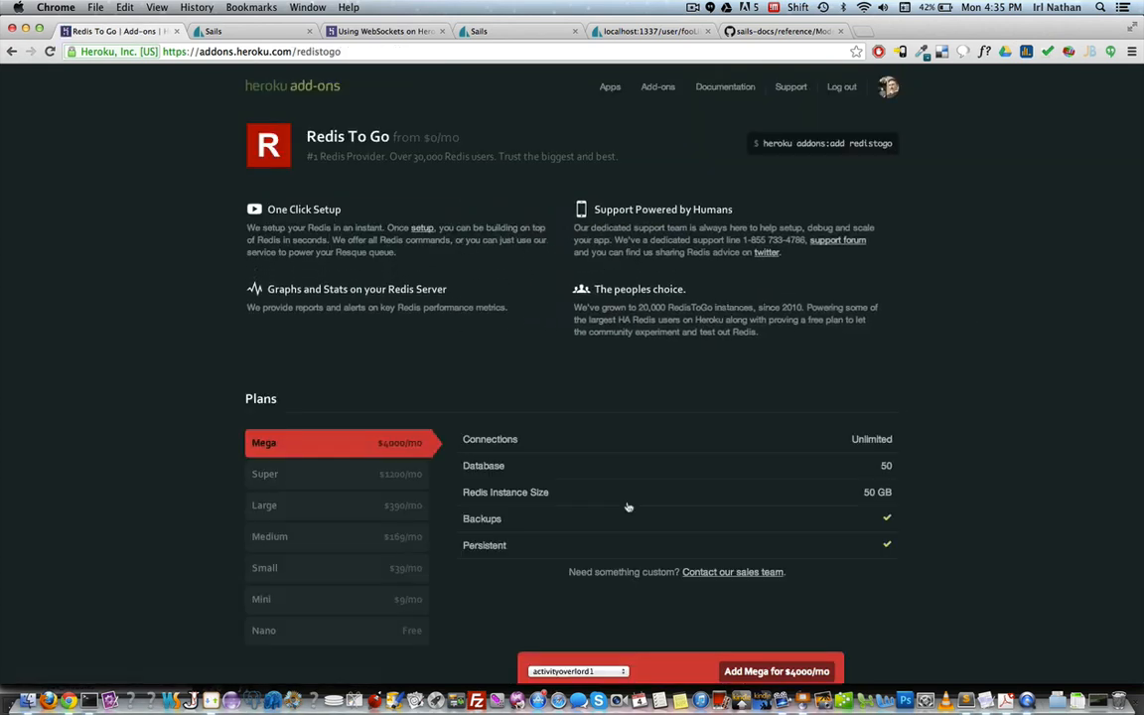
scroll(down, 3)
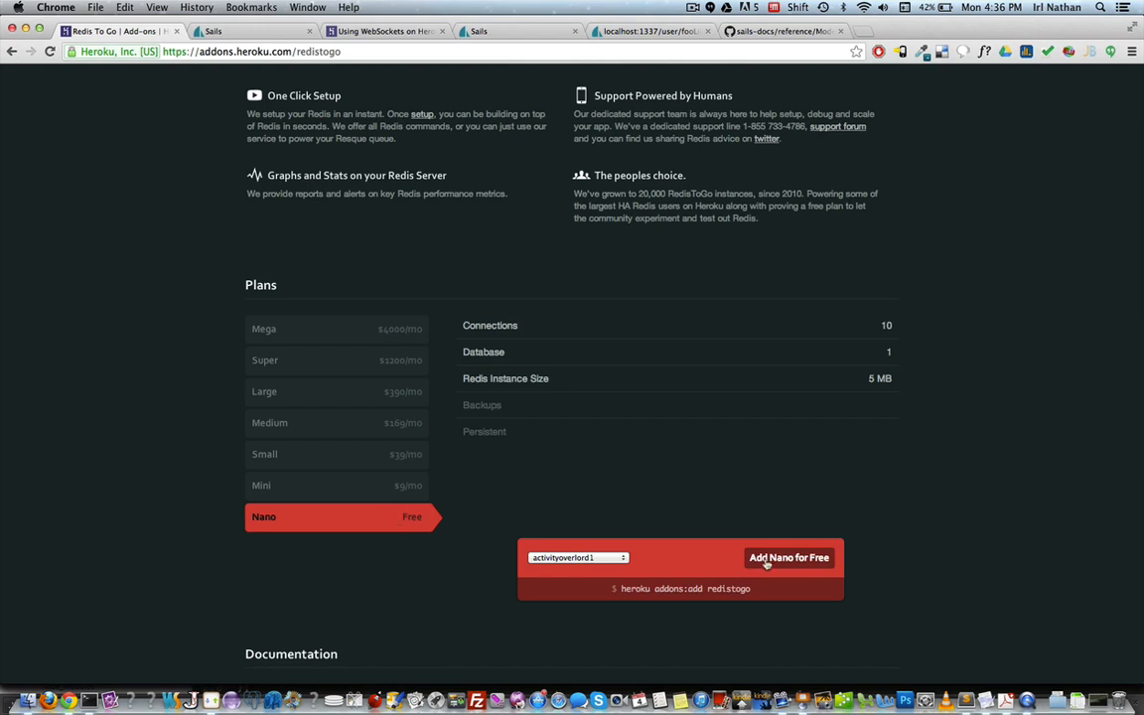
click(788, 557)
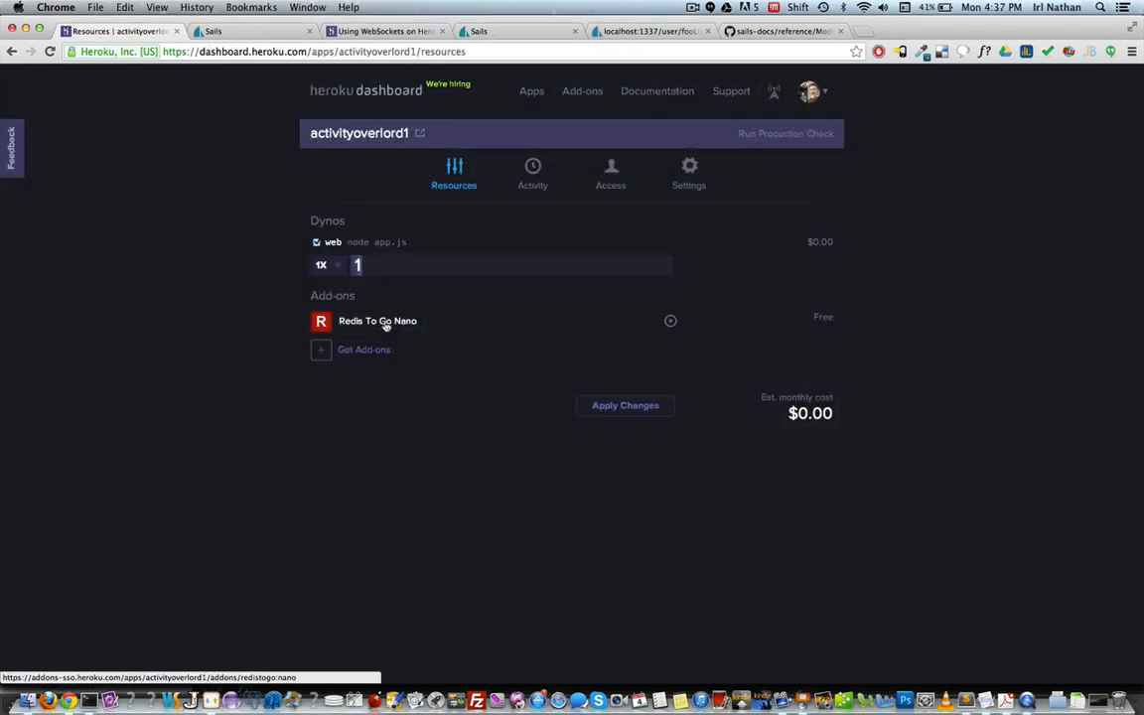
click(378, 319)
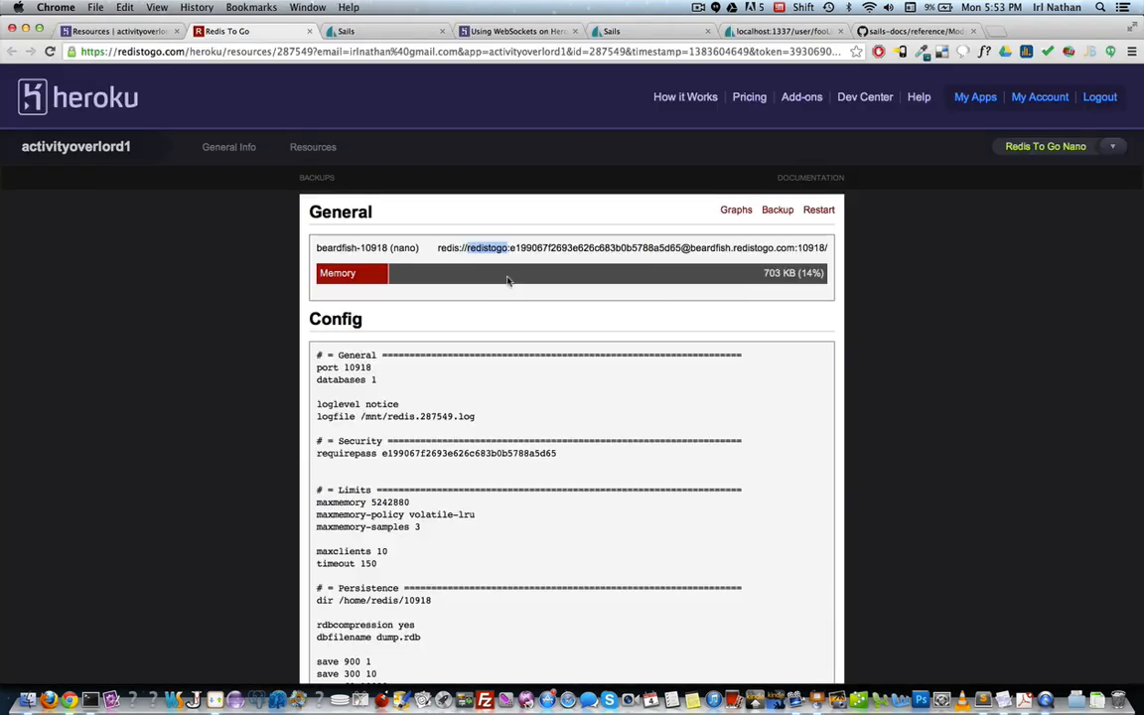
drag(511, 247, 684, 248)
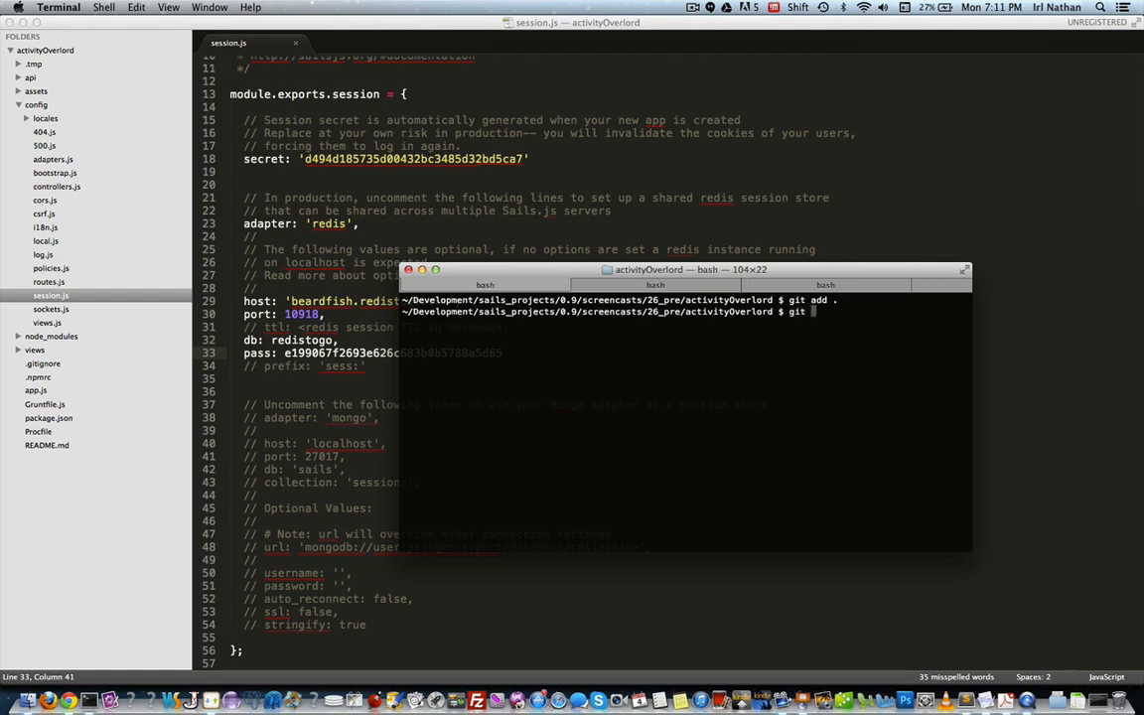
Commit the session.js change with message 'session.js' and push to heroku master.
text(git commit -am "session.js ")
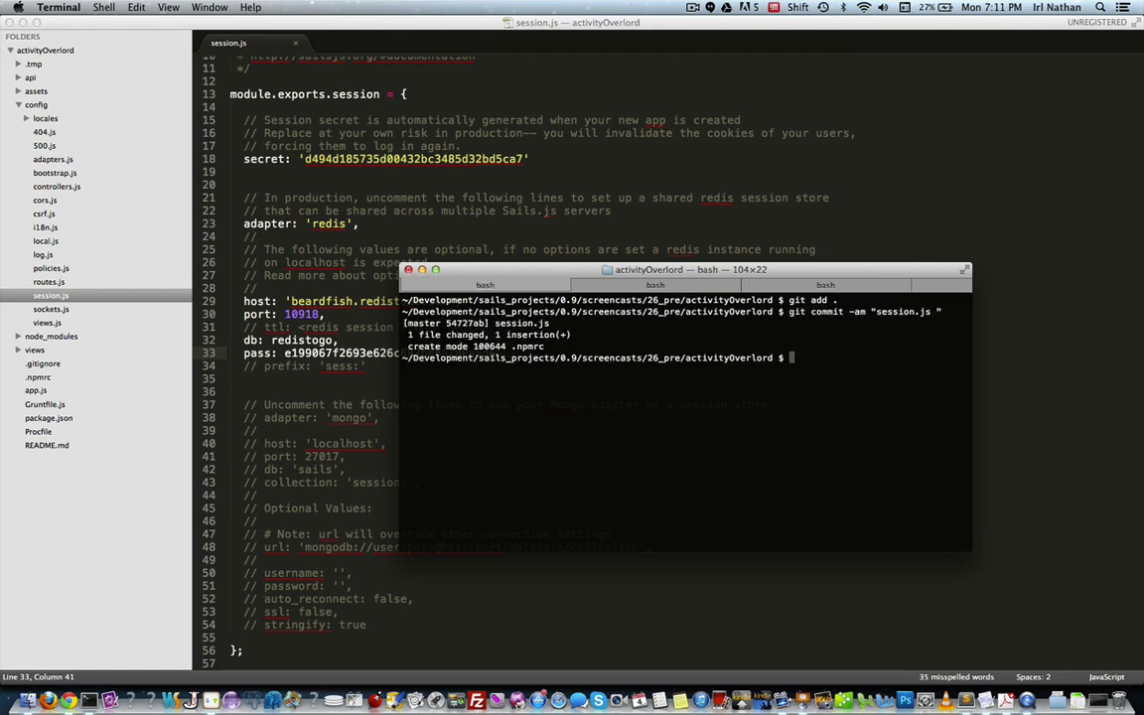
text(git push heroku master)
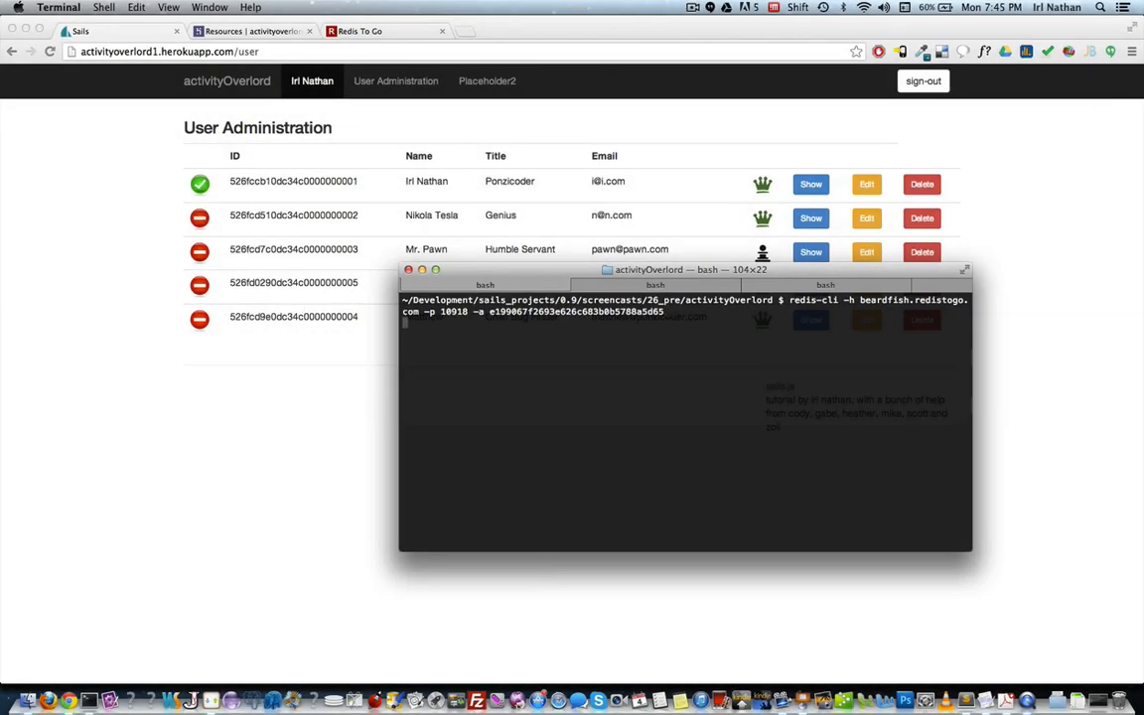
List the keys on the beardfish.redistogo.com Redis instance at port 10918.
text(keys)
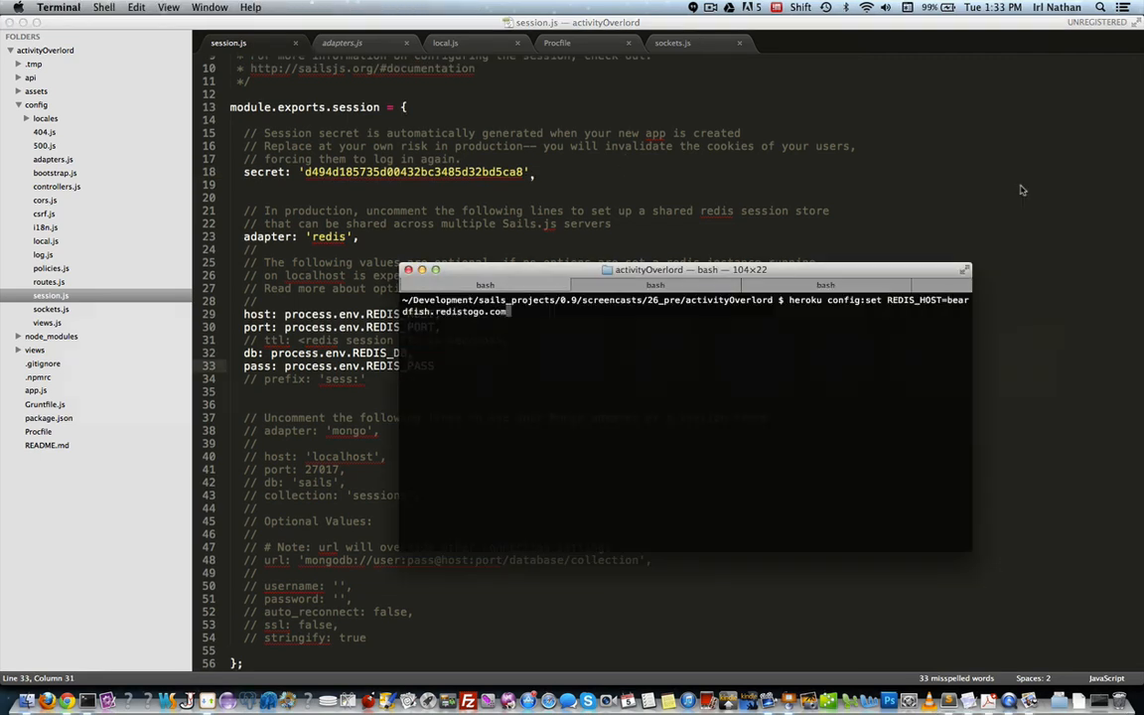
Set the Heroku REDIS config vars and uncomment the sockets.js Redis host, port, db, pass lines.
key(Return)
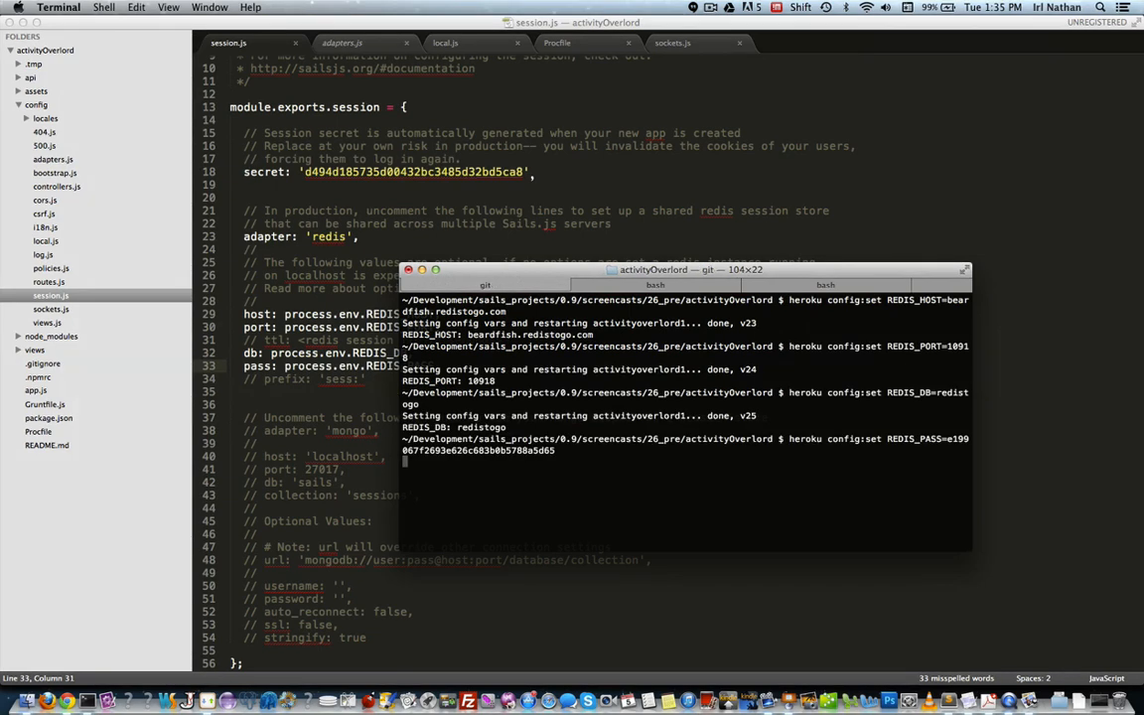
key(Return)
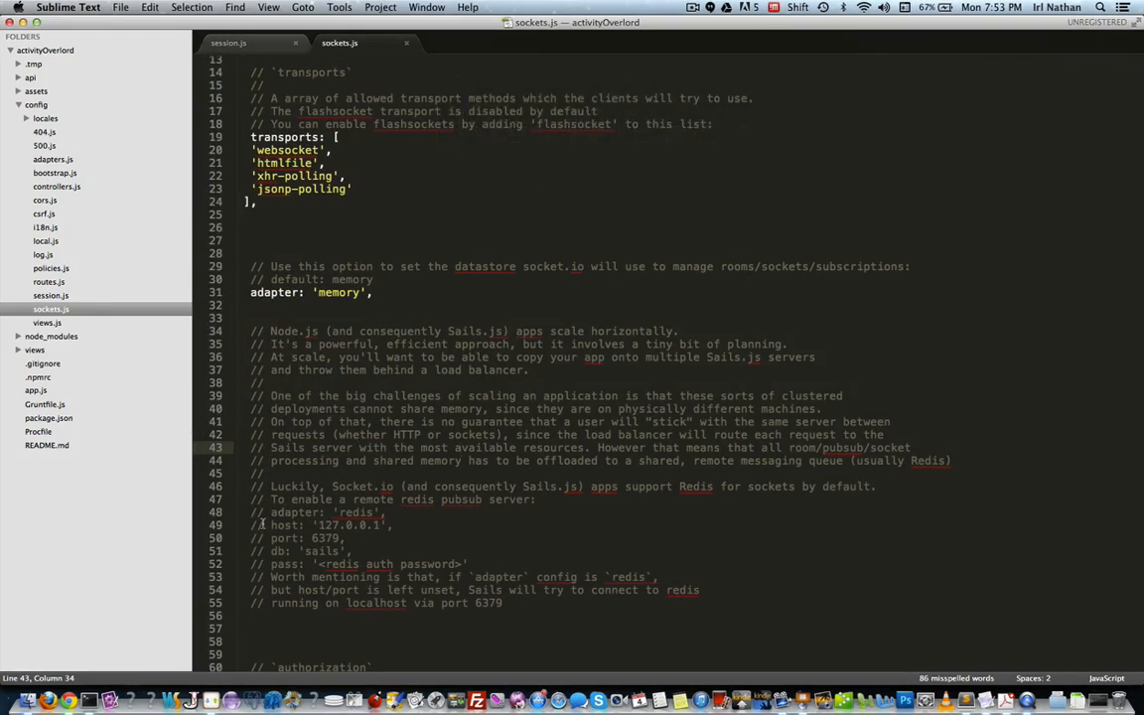
click(257, 524)
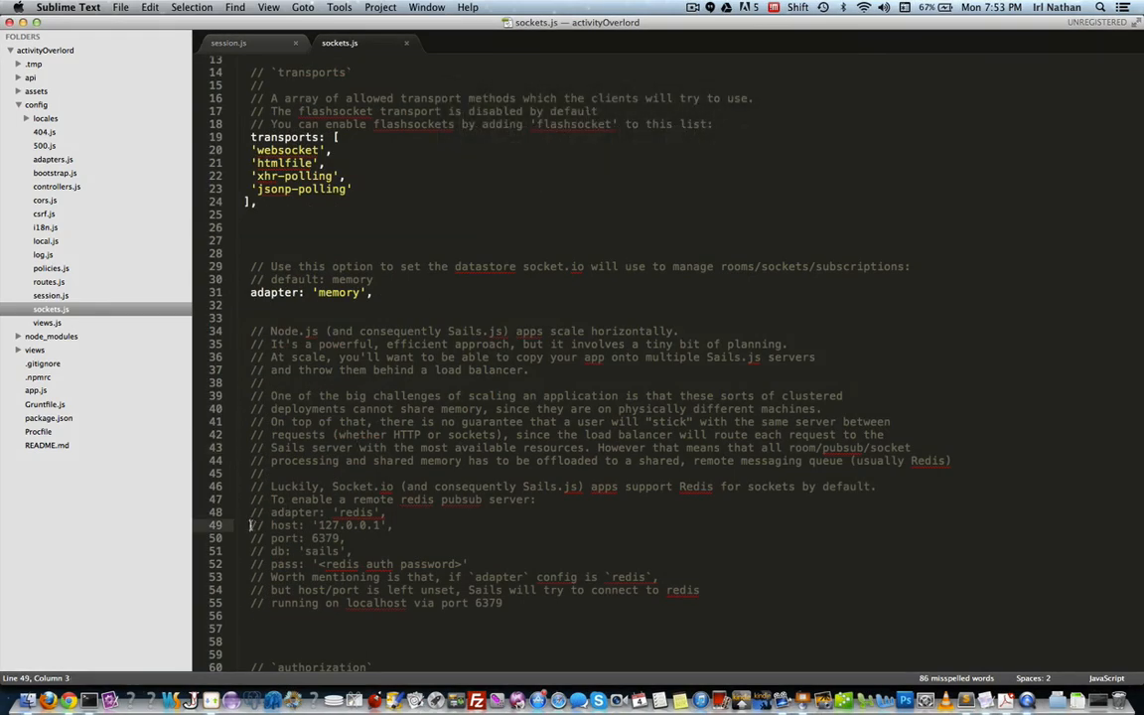
drag(251, 524, 421, 564)
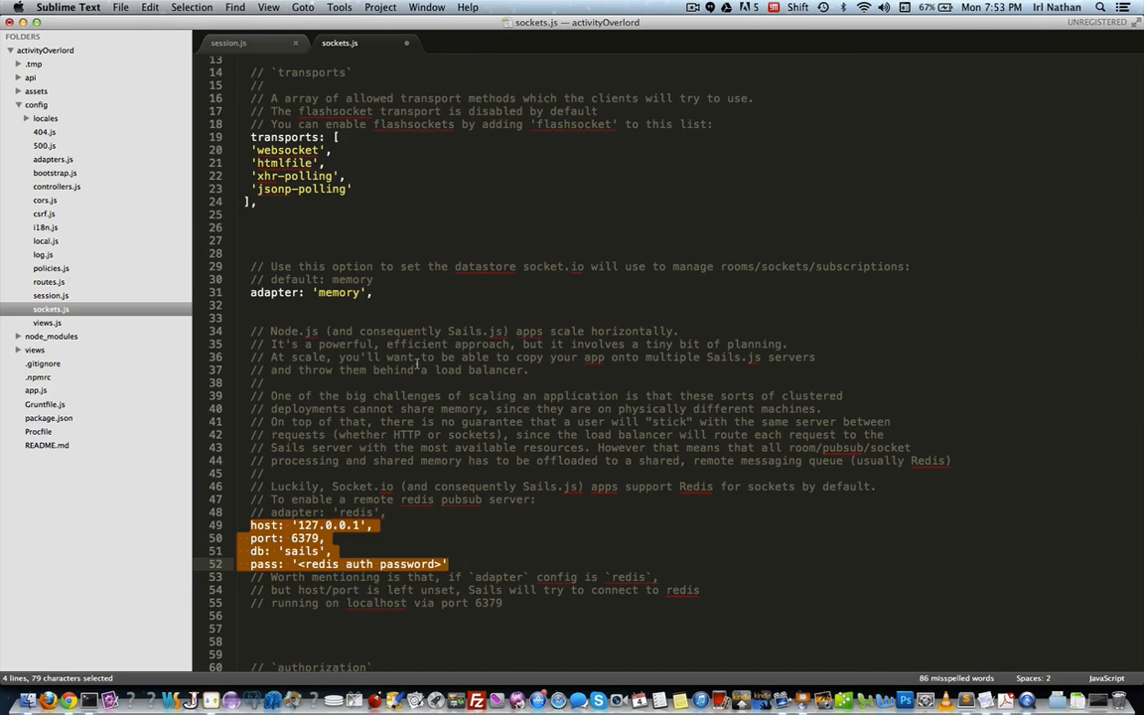
double_click(338, 292)
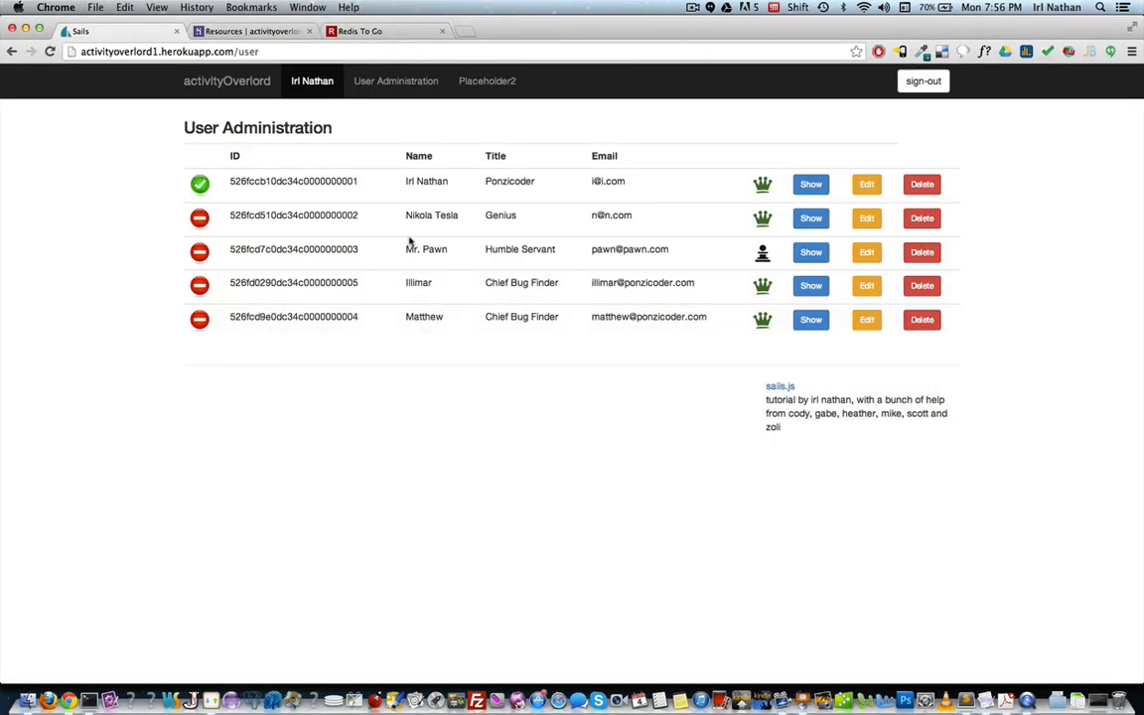
click(227, 80)
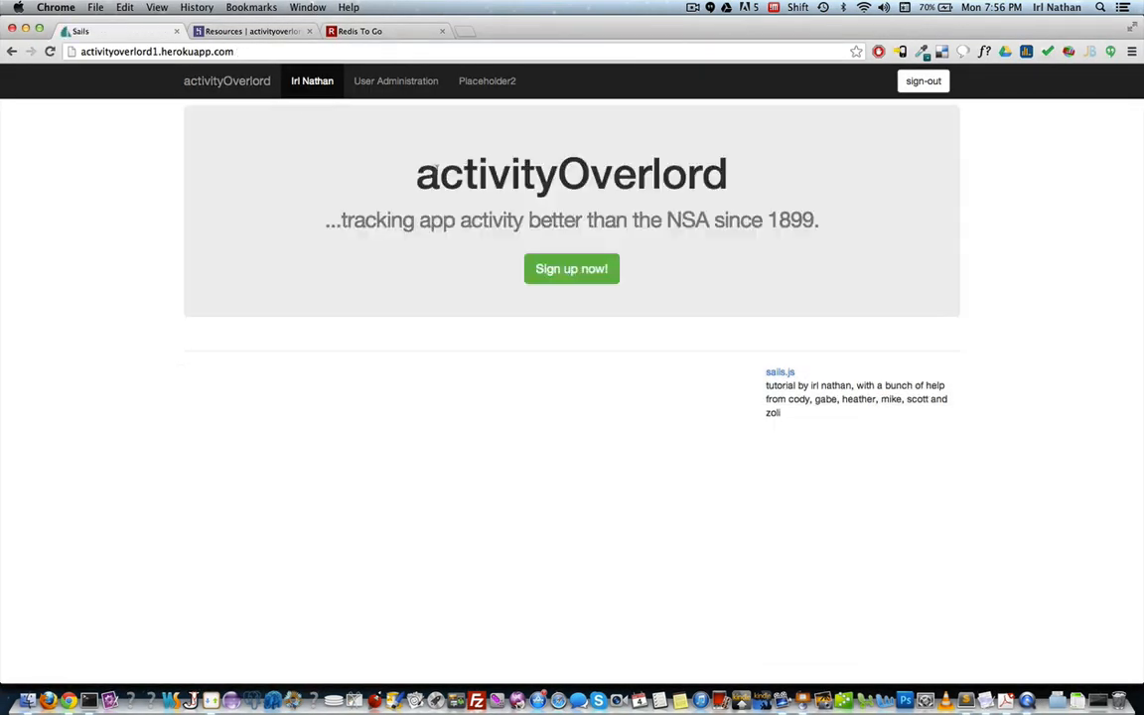
mouse_move(921, 80)
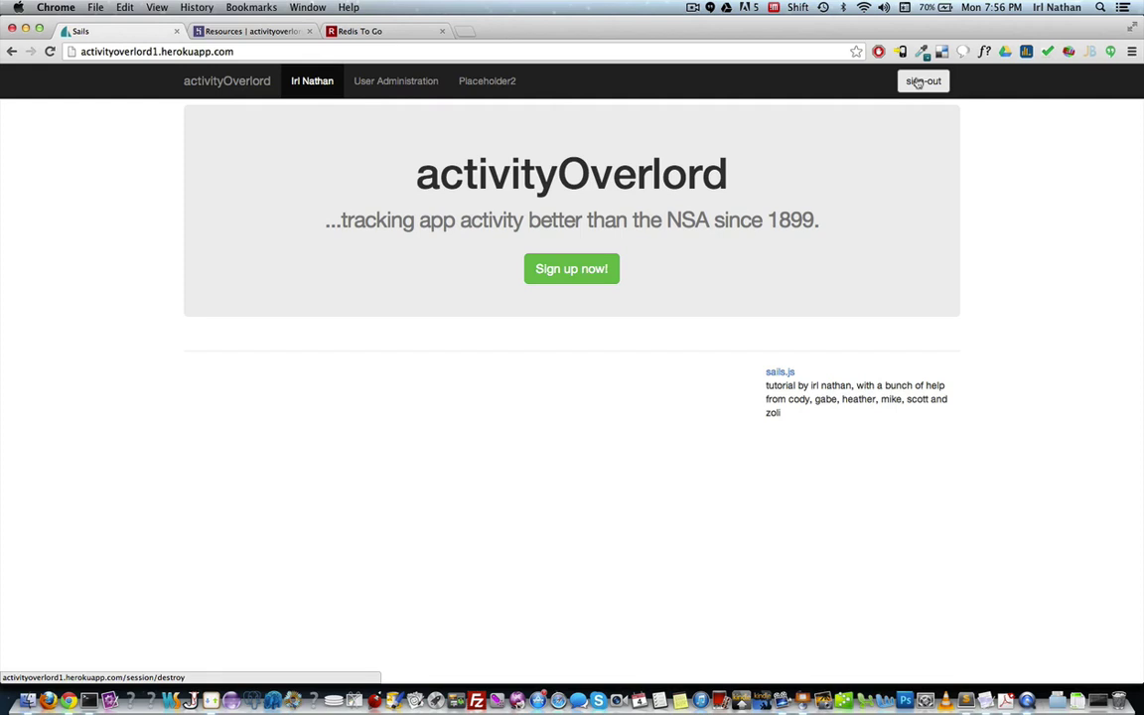
click(921, 80)
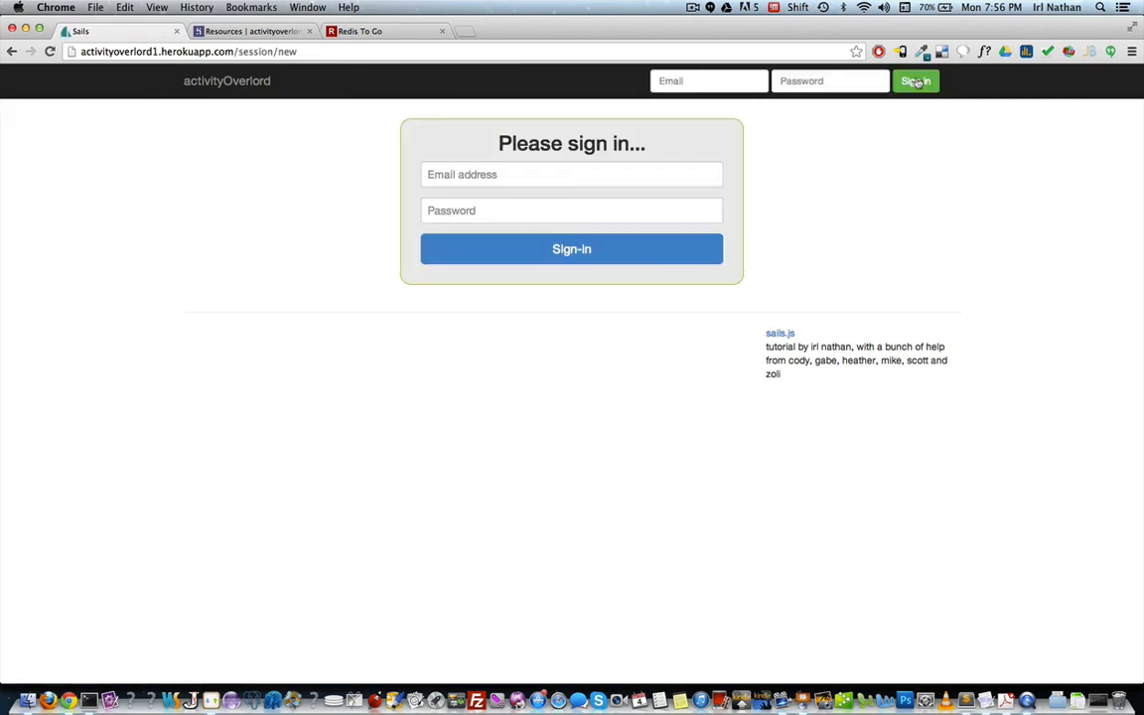
click(917, 81)
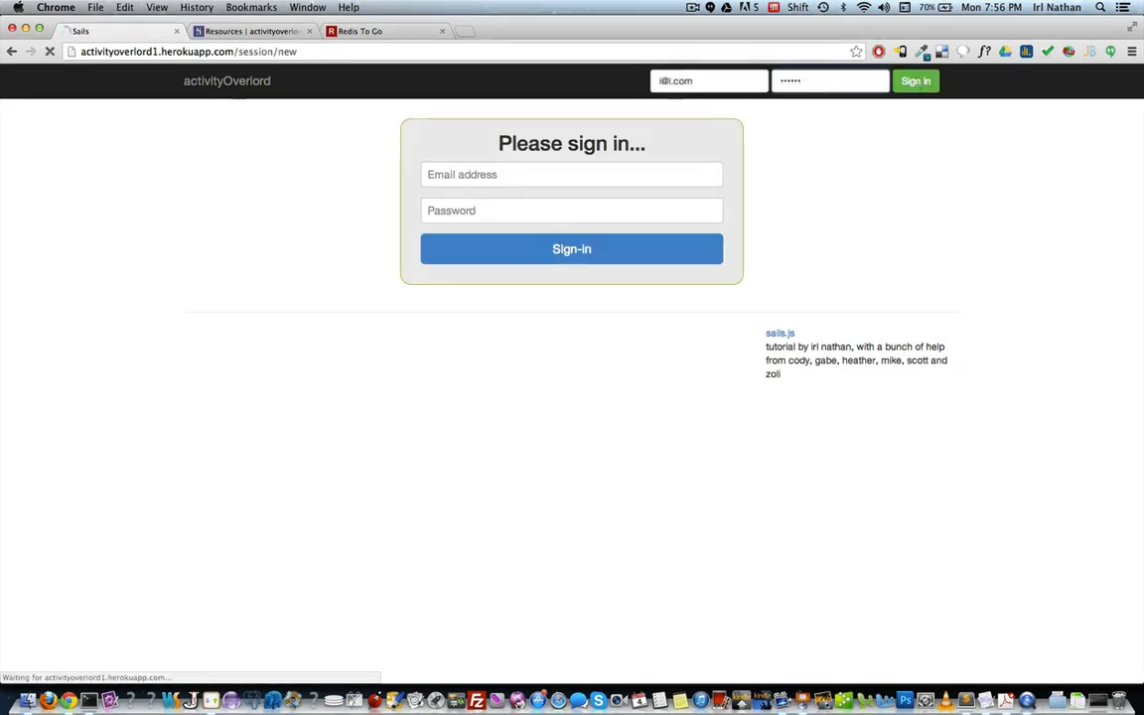
click(571, 249)
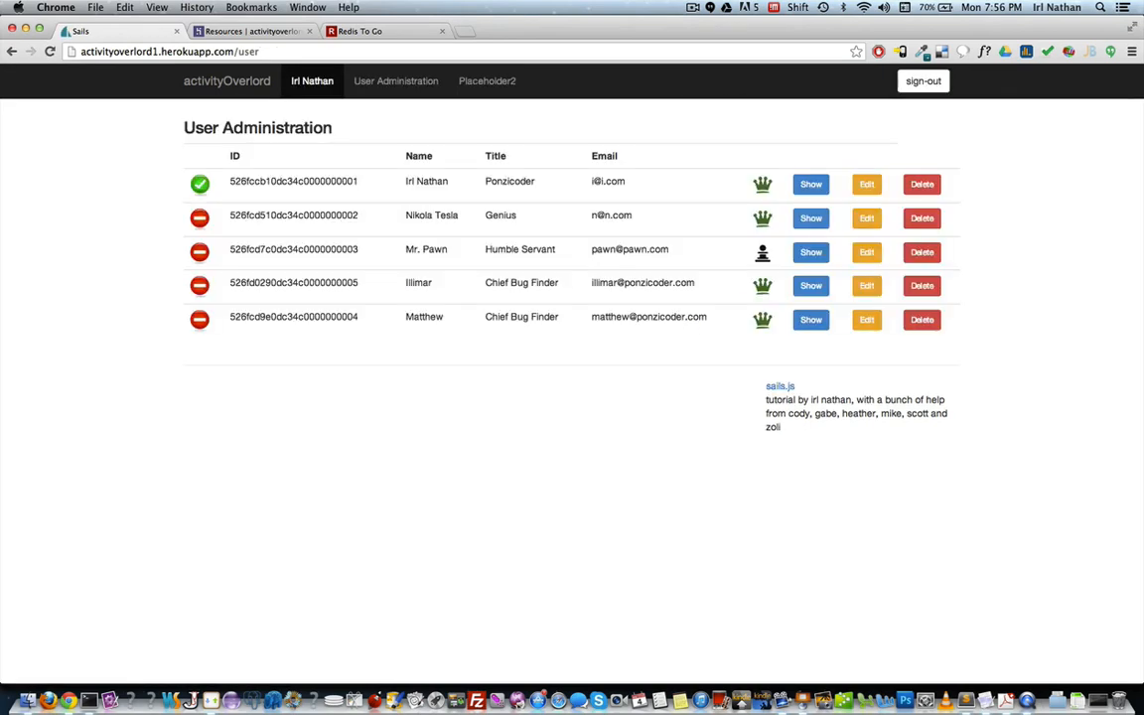
mouse_move(559, 306)
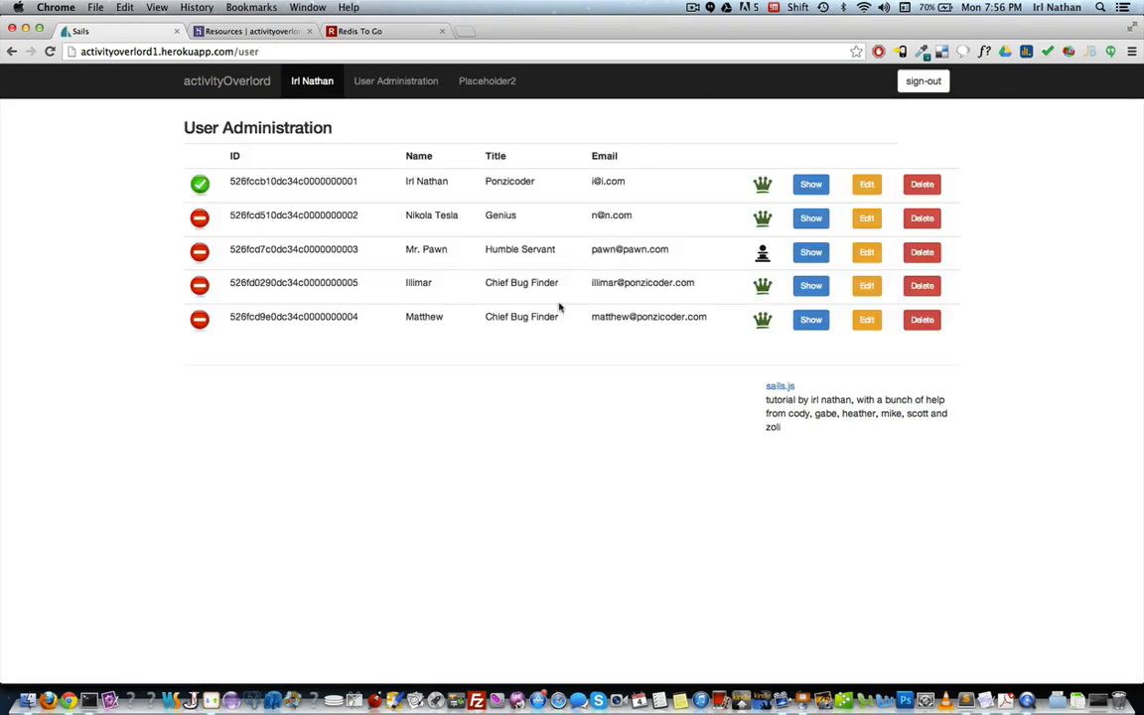
mouse_move(545, 325)
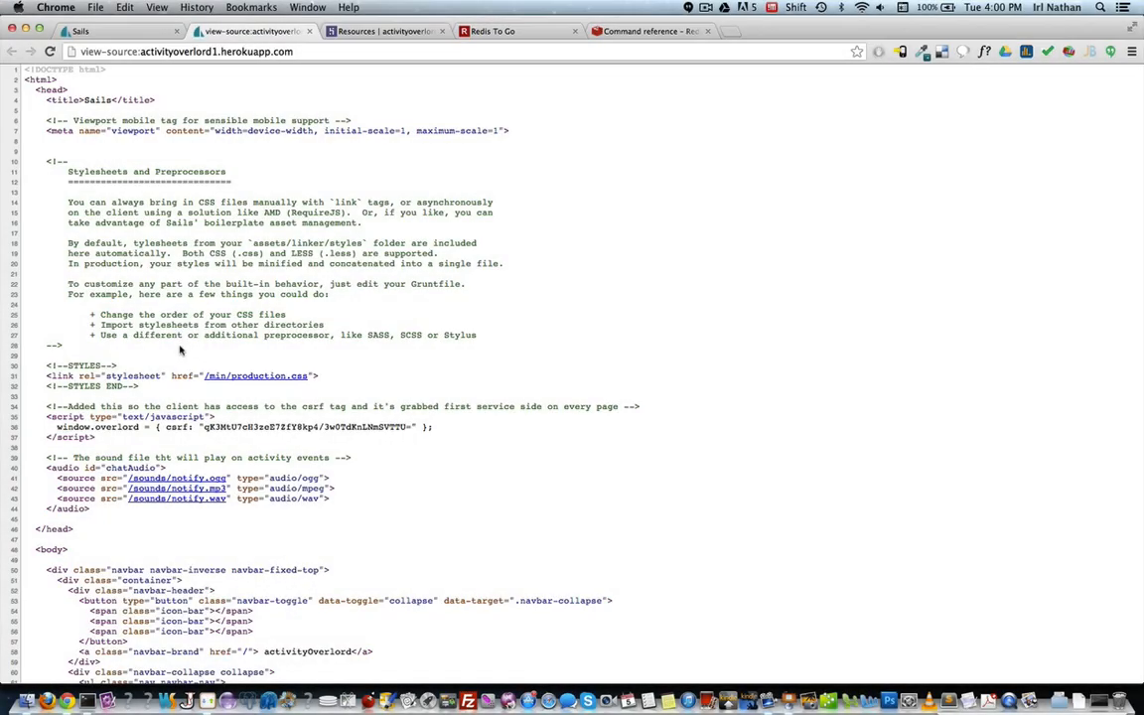
Scroll activityoverlord1.herokuapp.com's page source to the minified production stylesheet.
scroll(down, 3)
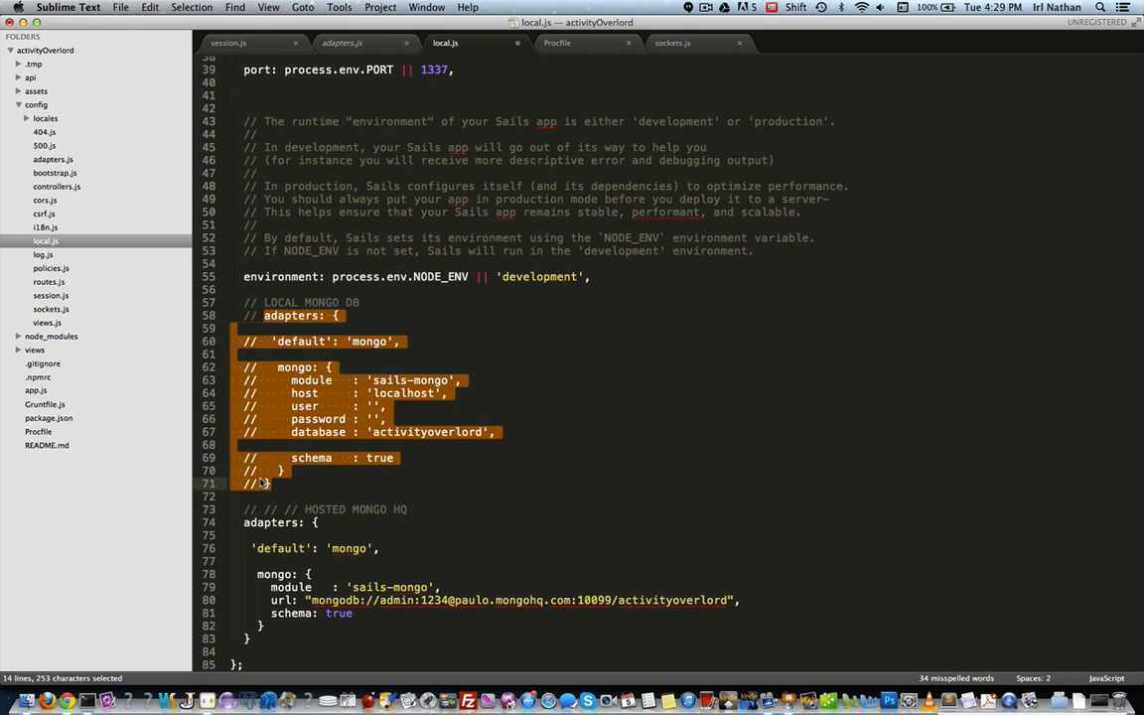
Review adapters.js, session.js and sockets.js, leaving sockets.js on the in-memory adapter.
click(341, 42)
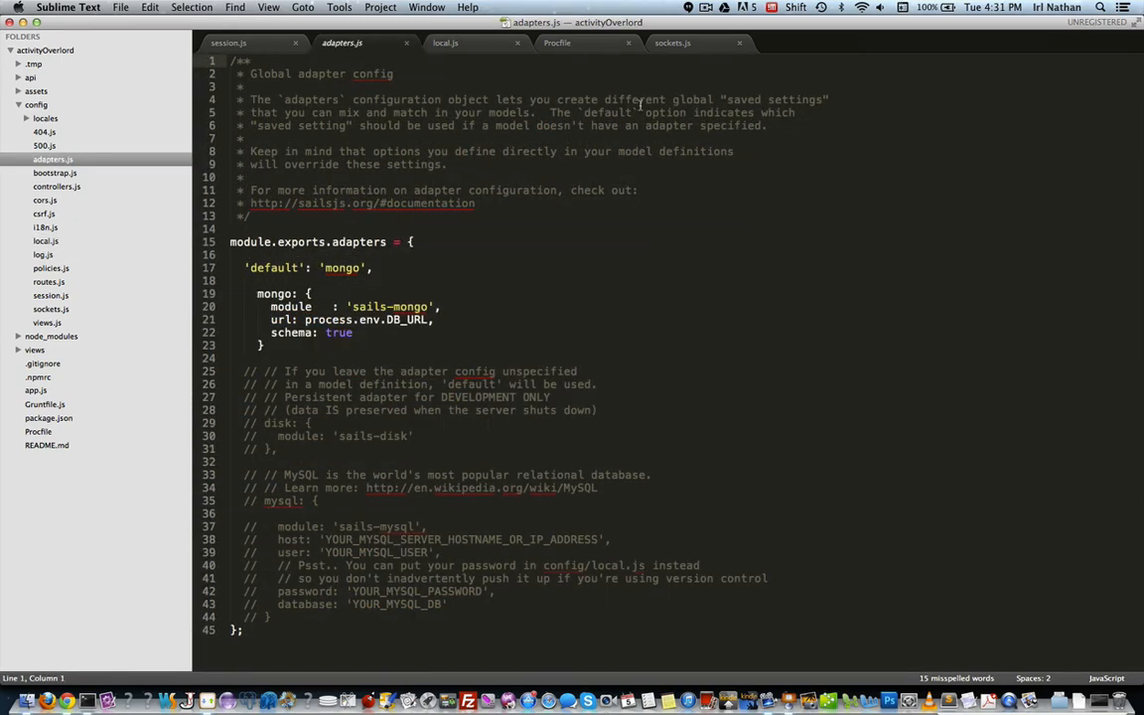
click(234, 47)
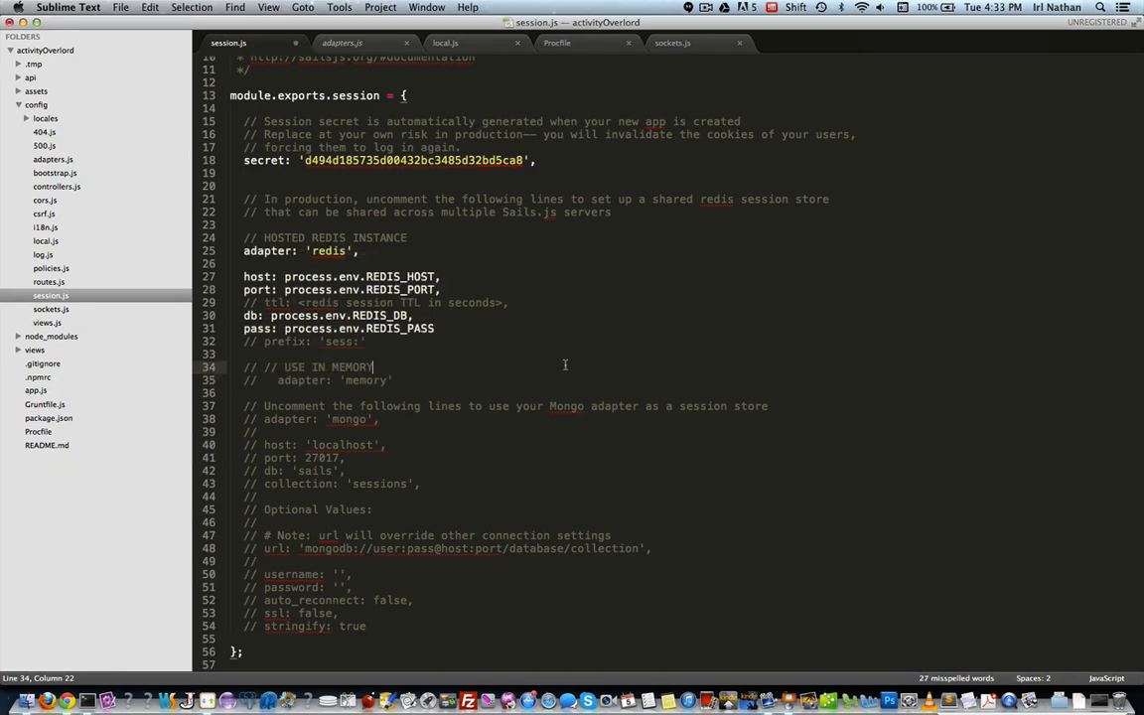
click(689, 41)
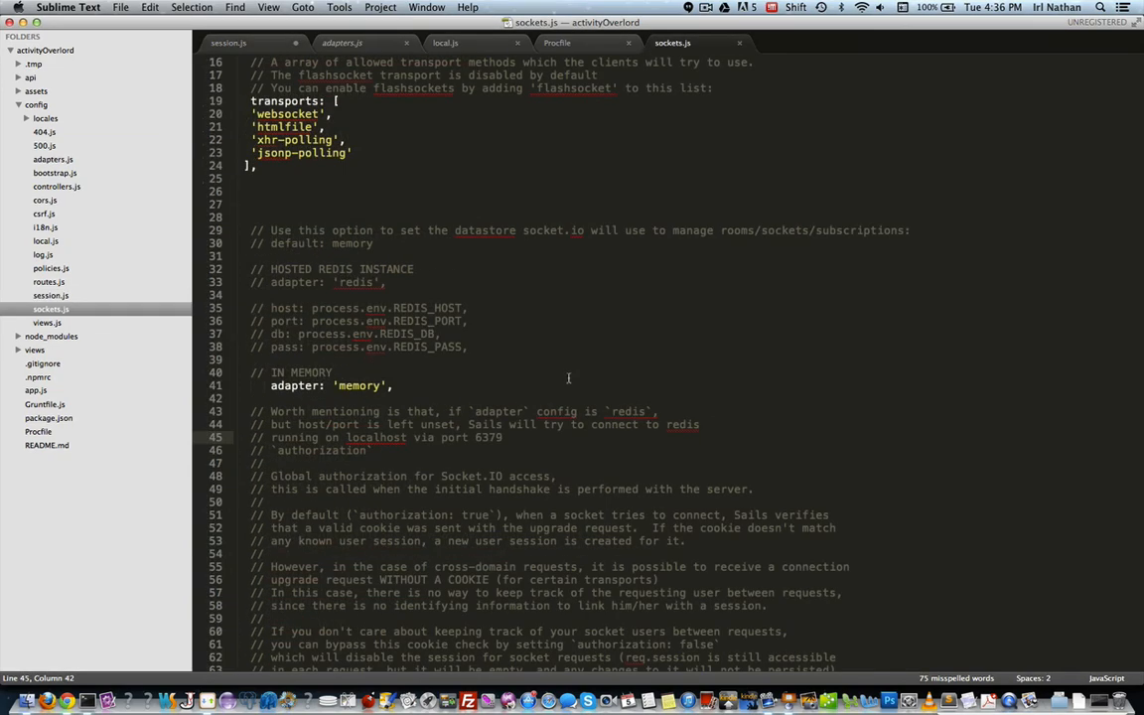